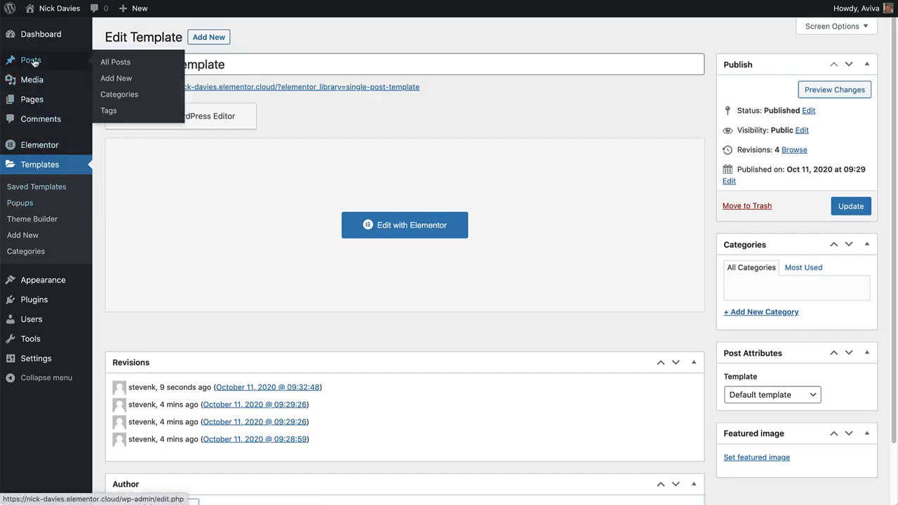
Step: Go to the All Posts list from the admin sidebar
left_click(115, 61)
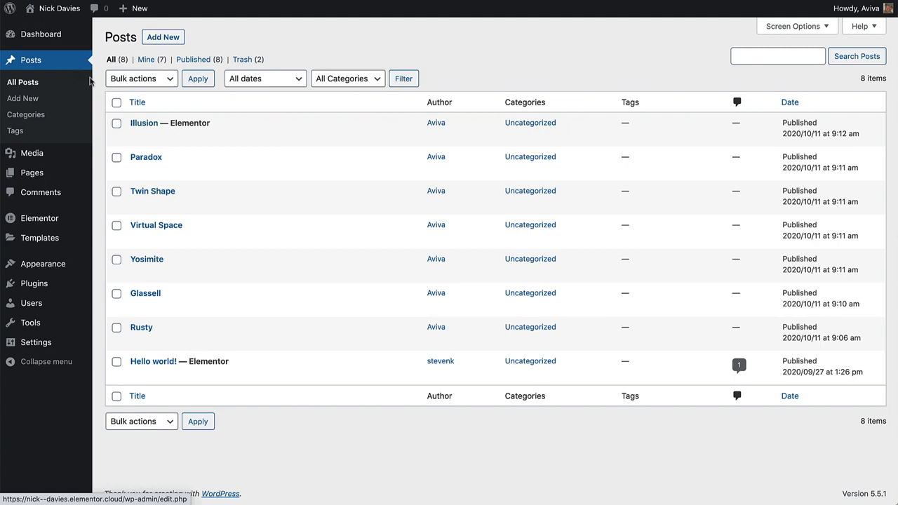
mouse_move(169, 123)
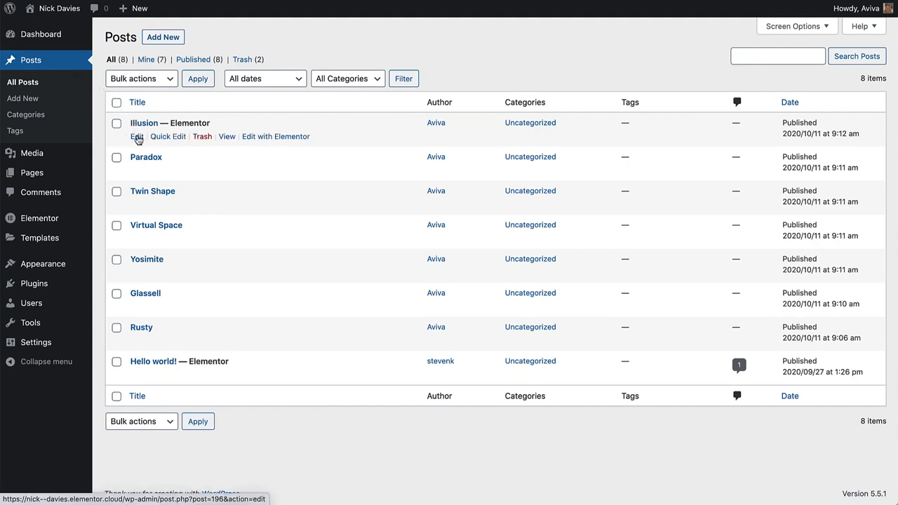
Step: Edit the Illusion post, create and assign a '3D Design' category, and remove Uncategorized
left_click(136, 136)
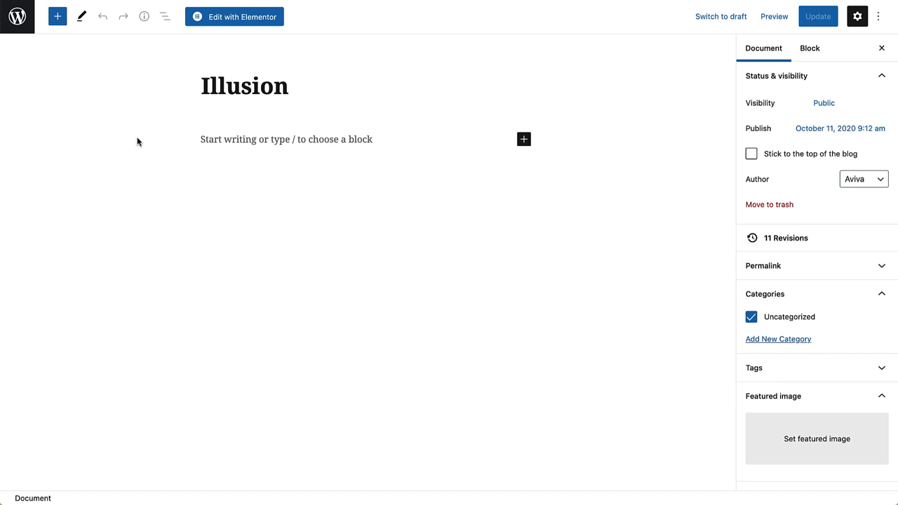
mouse_move(635, 307)
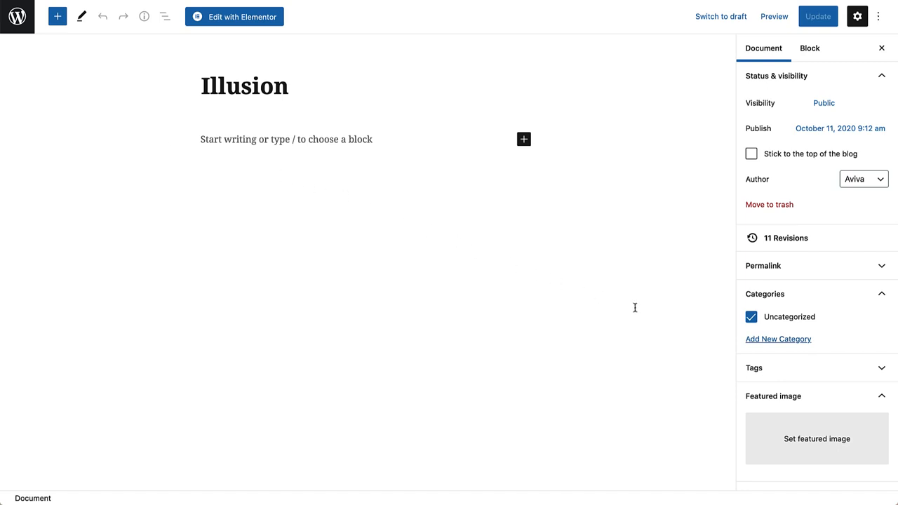
left_click(777, 339)
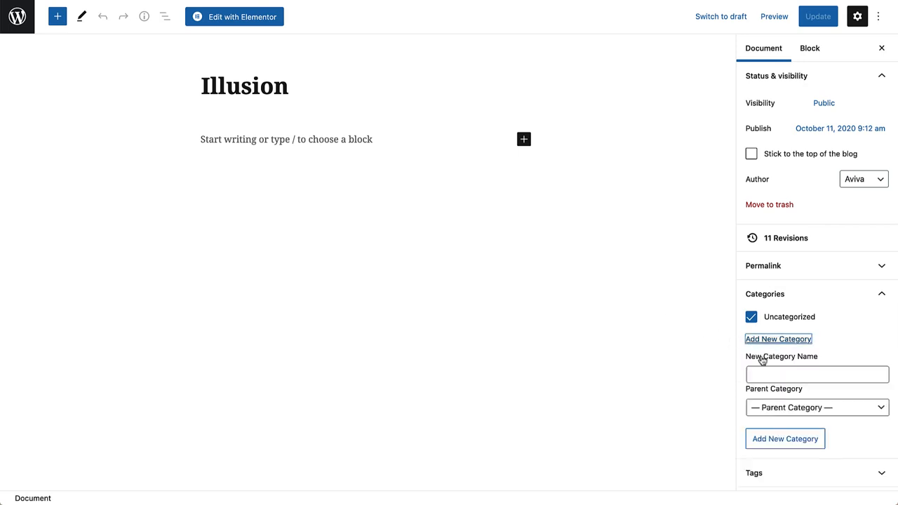
type("3D Design")
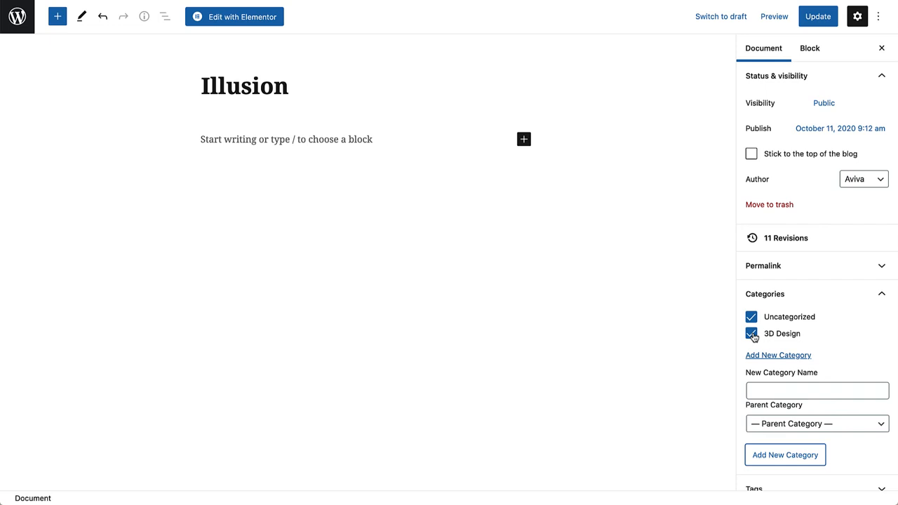
left_click(750, 333)
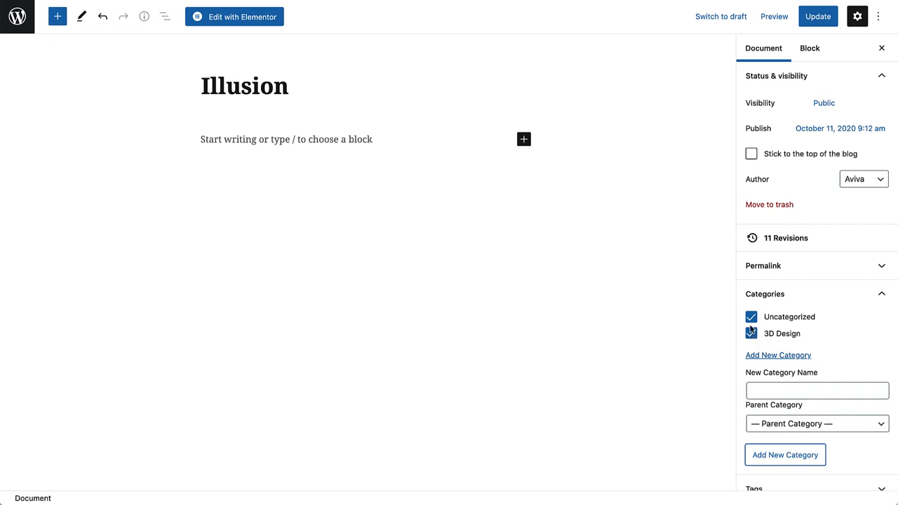
left_click(750, 317)
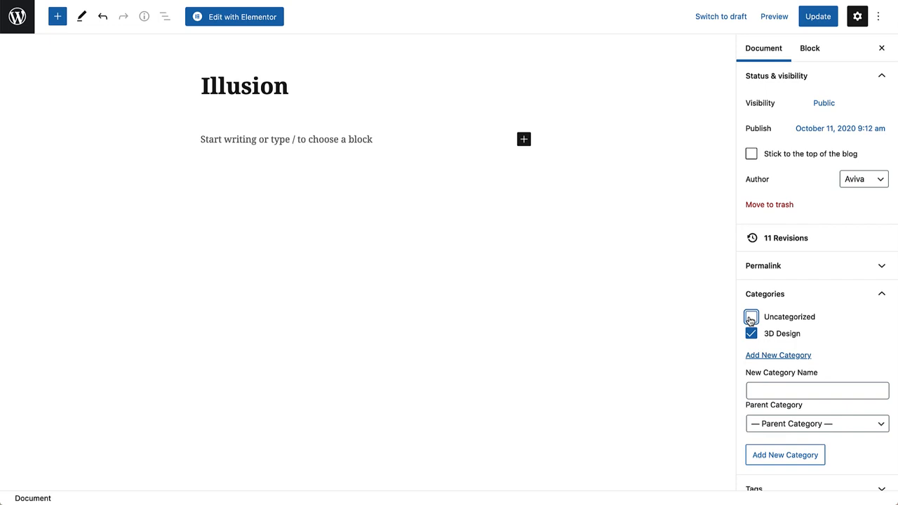
scroll("down", 3)
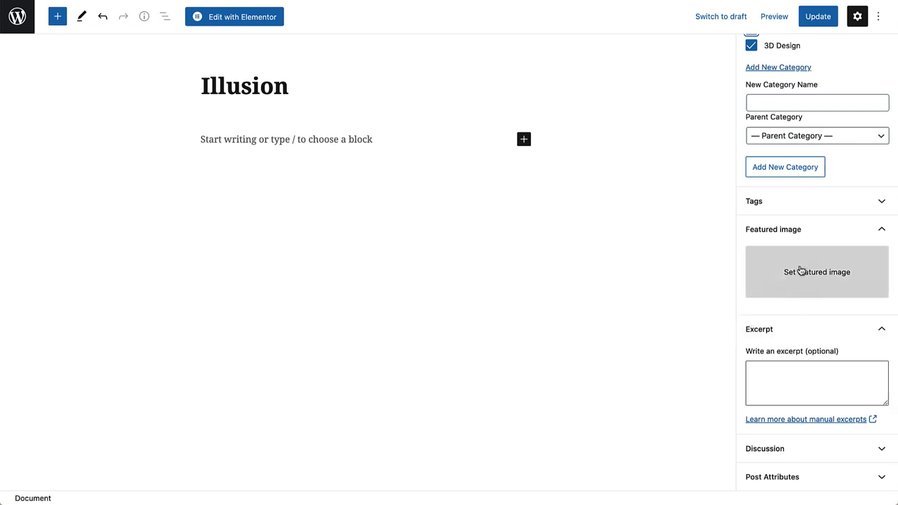
Step: Set project1-Featured.jpg, the dark starry cityscape, as the featured image
left_click(816, 271)
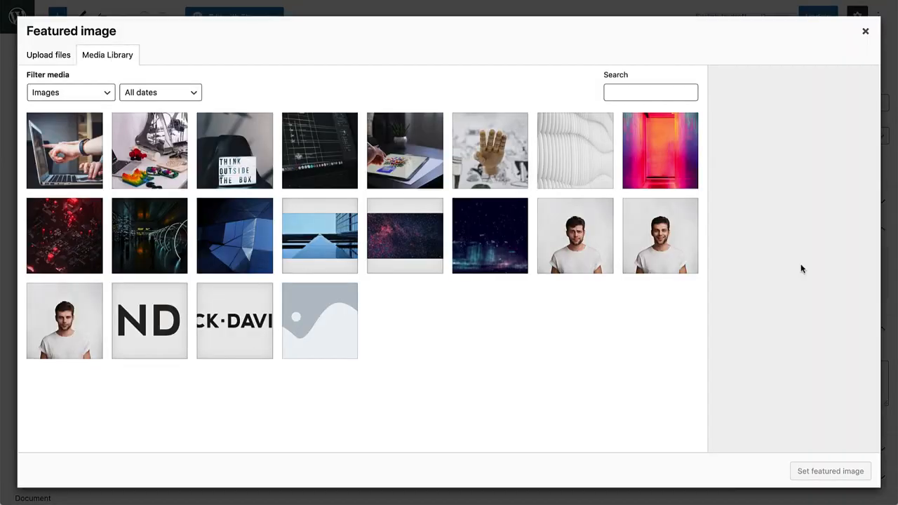
left_click(490, 235)
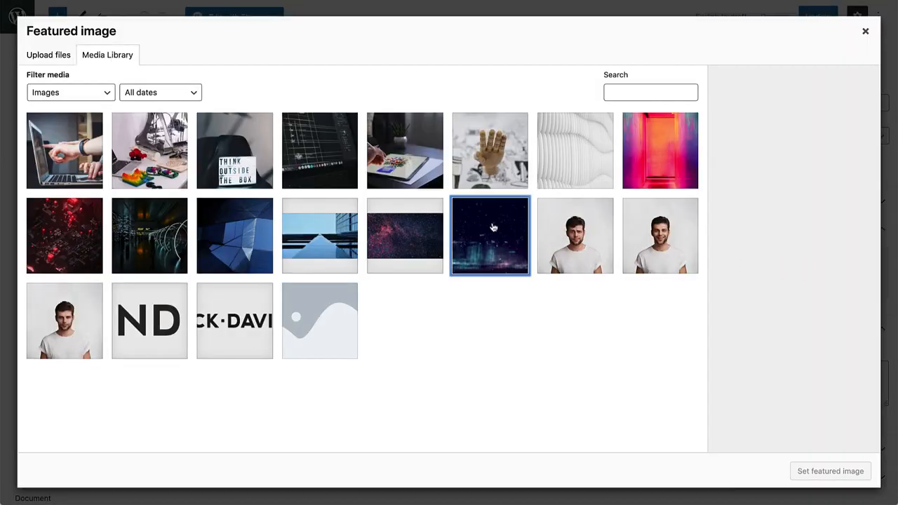
left_click(490, 235)
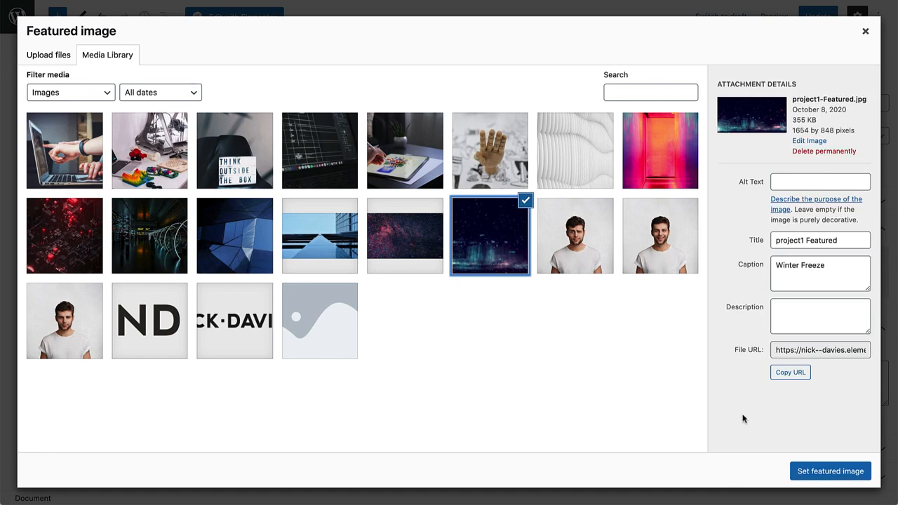
left_click(829, 470)
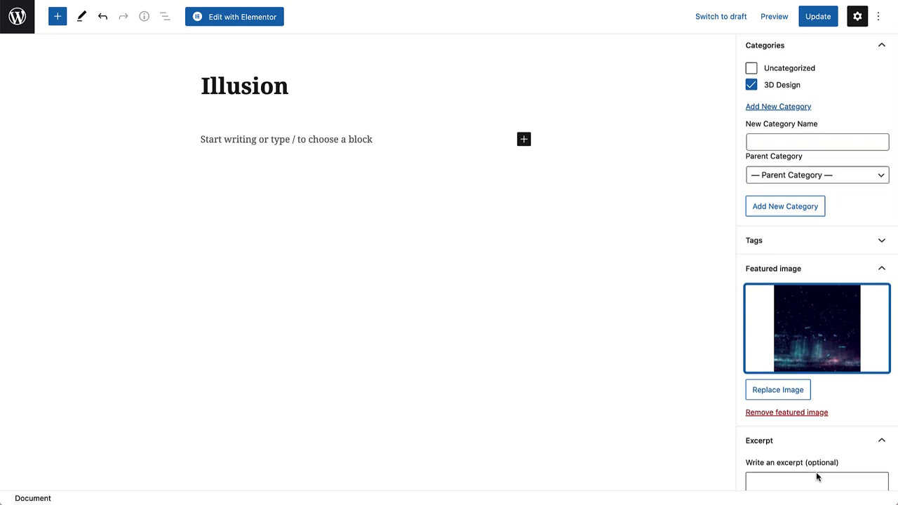
Step: Enter the excerpt 'Illusion is the latest project I worked on. I undertook the role of 3D Designer.'
scroll("down", 3)
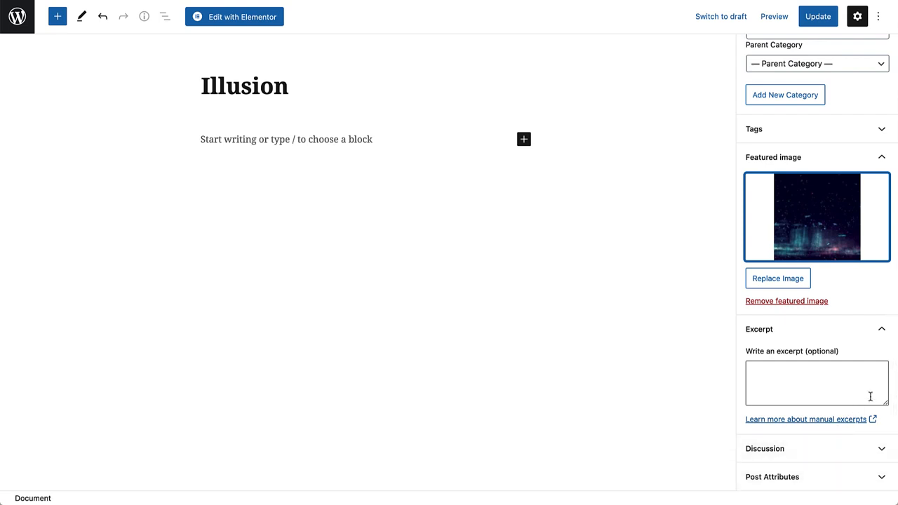
type("Illusion is the latest project I worked on. I undertook the role of 3D Designer.")
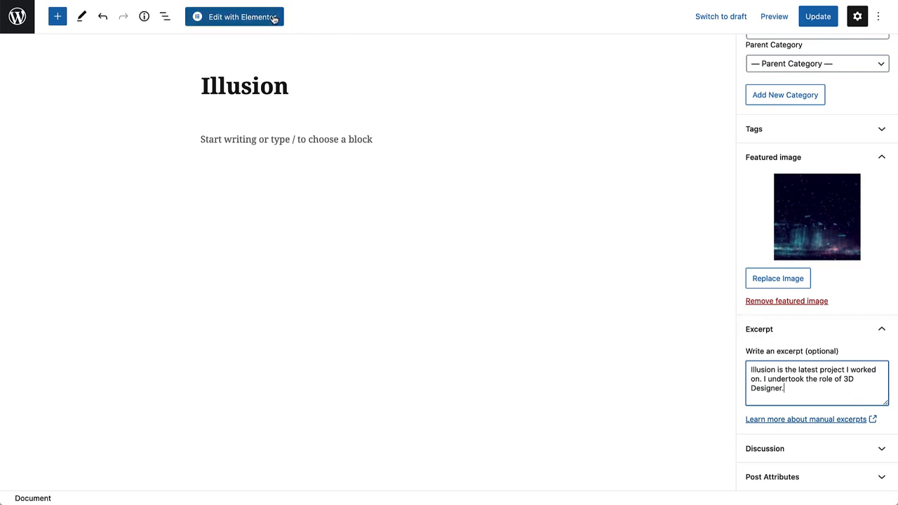
Step: Switch the Illusion post into Edit with Elementor and move below the hero banner
left_click(234, 16)
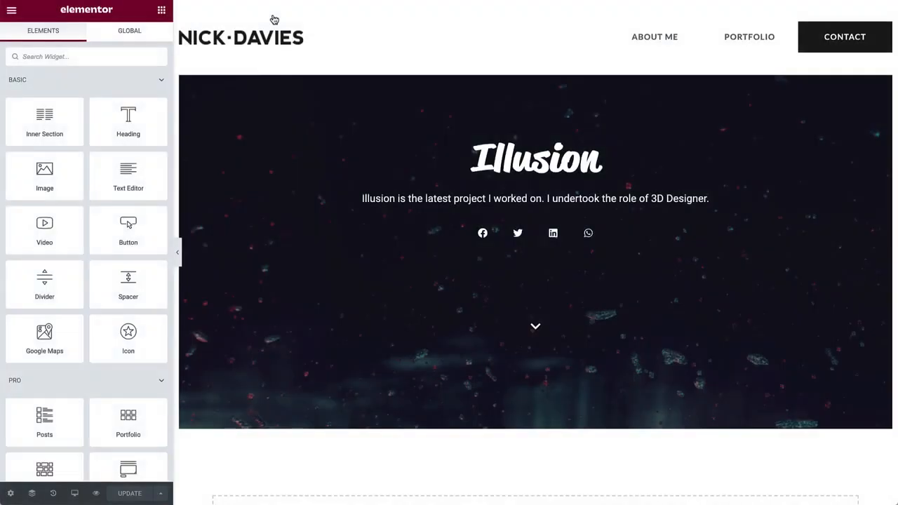
mouse_move(273, 19)
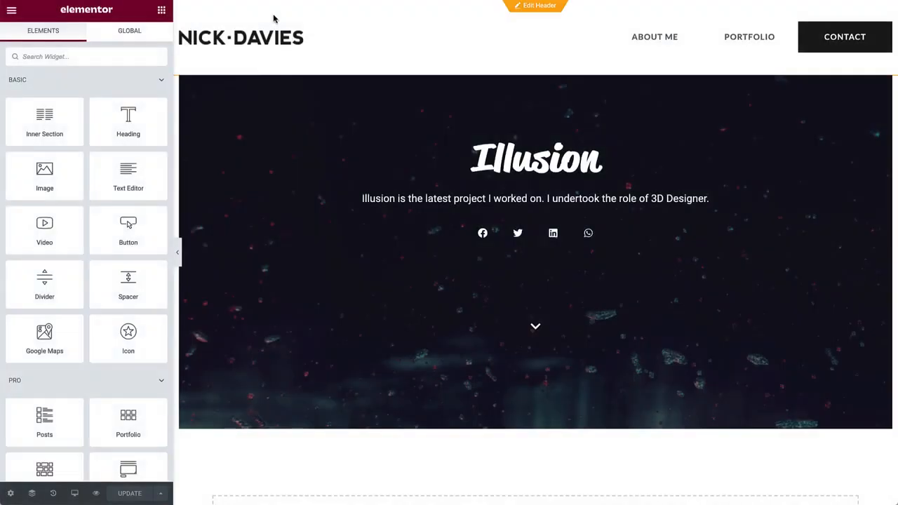
scroll("down", 3)
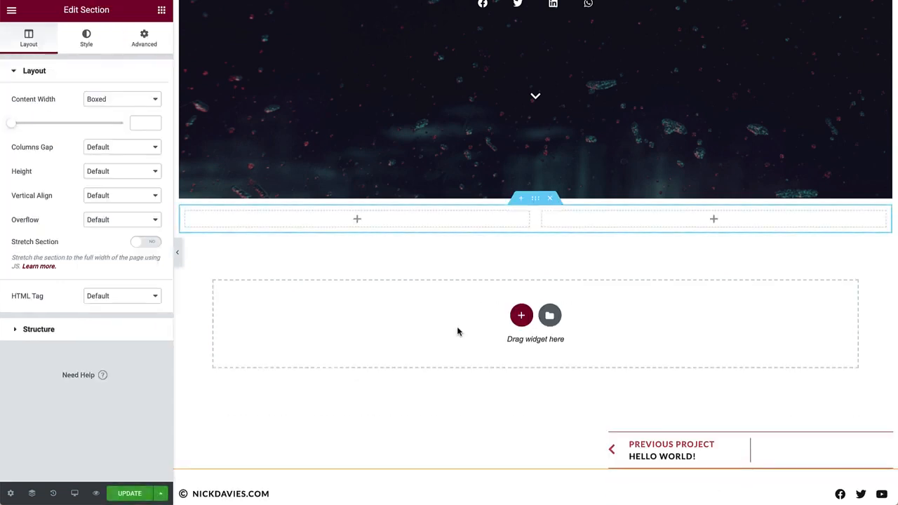
mouse_move(519, 236)
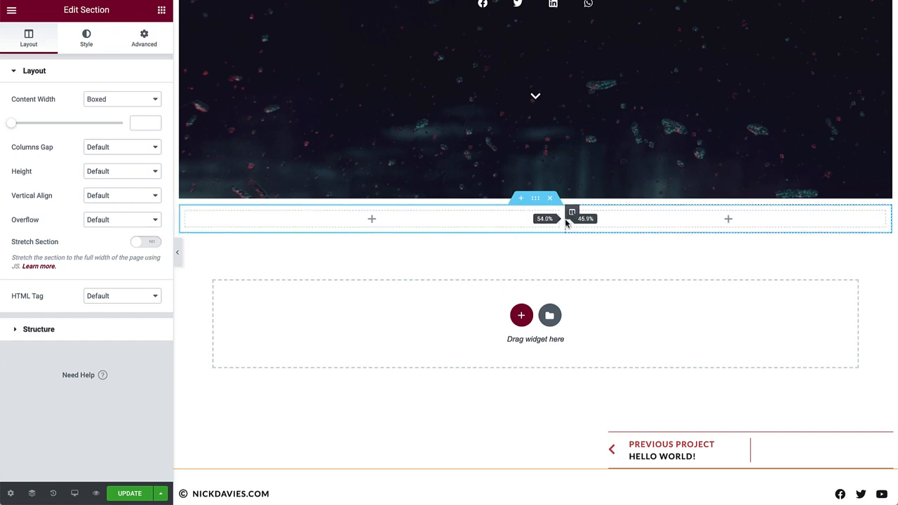
Step: Widen the new section's left column to about 60% by dragging the divider
left_click_drag(568, 218, 603, 223)
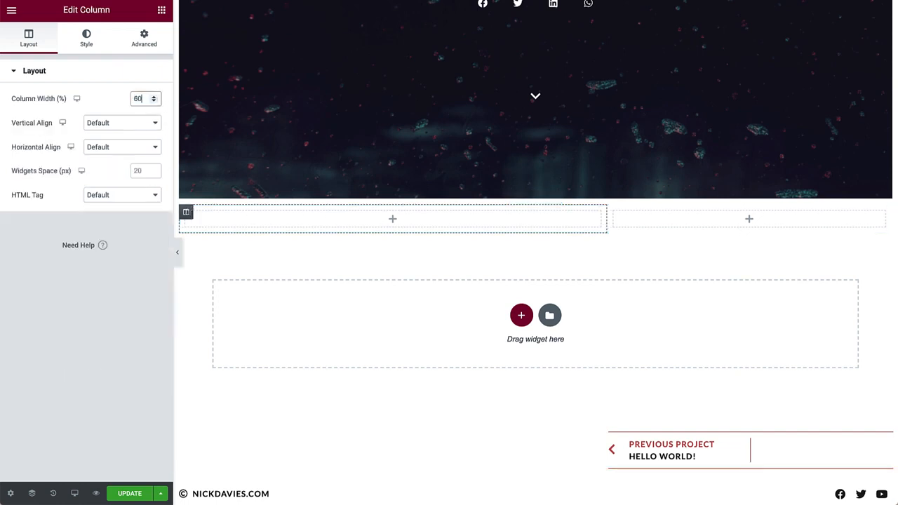
Step: Add an 'About the Project' heading in the left column using the Secondary global font
left_click(161, 10)
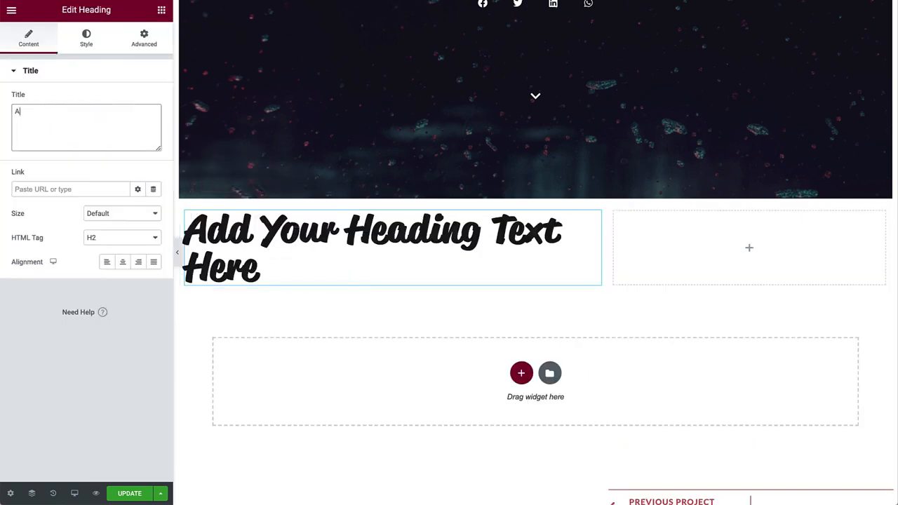
type("About the Project")
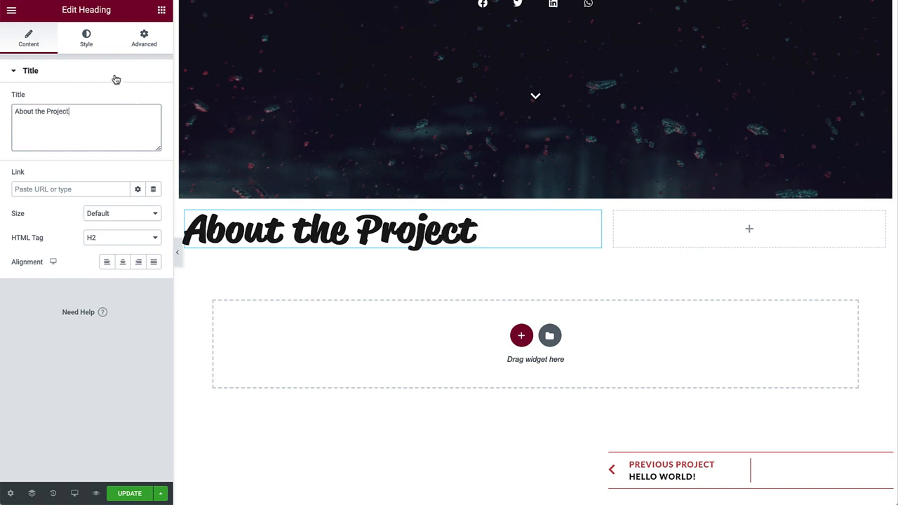
left_click(86, 38)
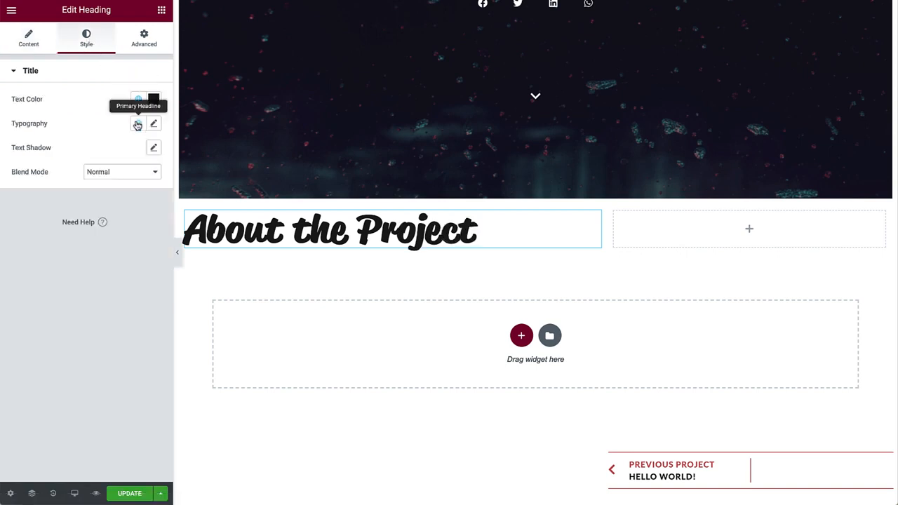
left_click(137, 124)
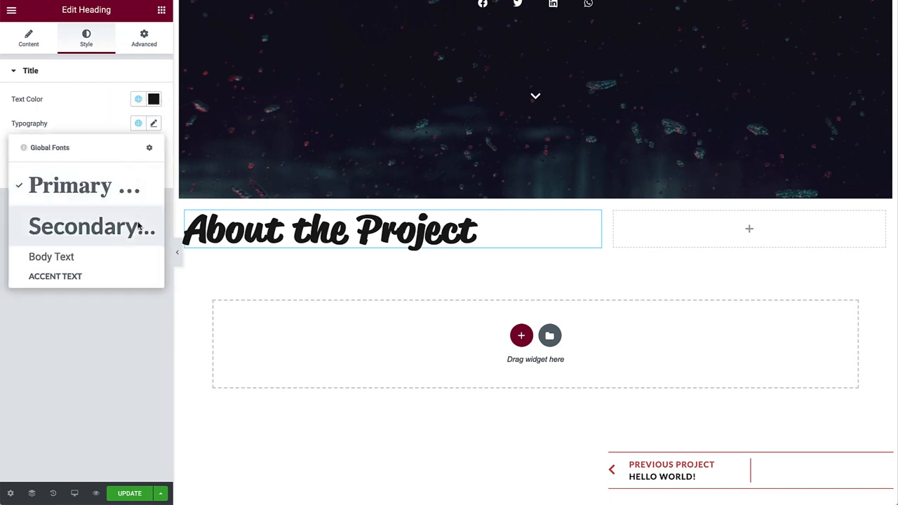
left_click(162, 10)
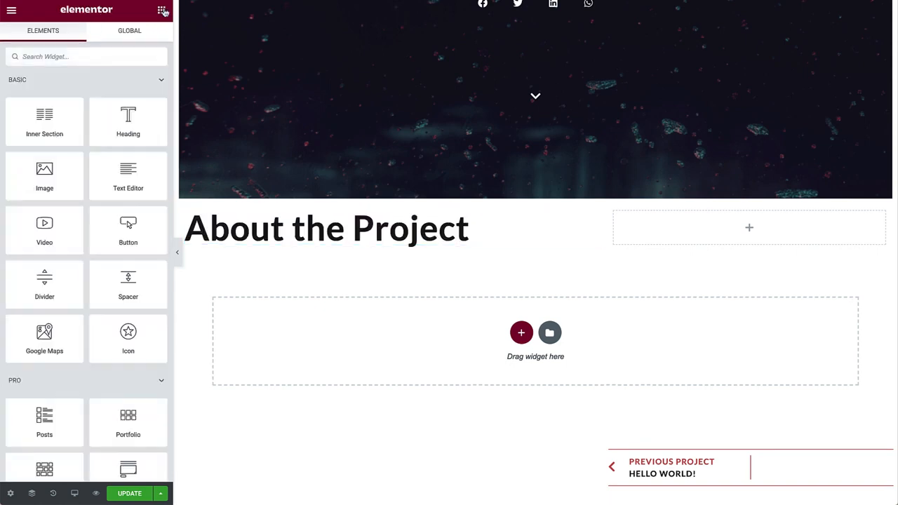
Step: Place a Text Editor under the heading and replace the lorem ipsum with the project description
left_click(367, 276)
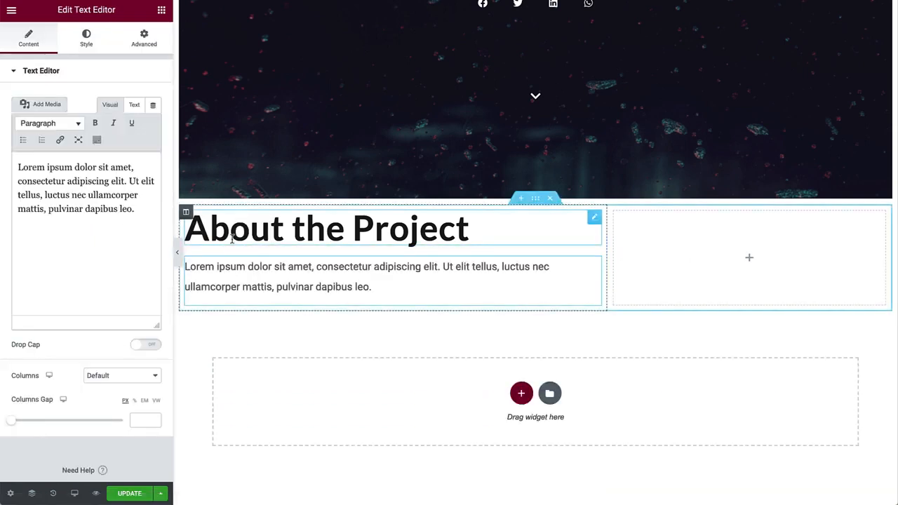
triple_click(77, 188)
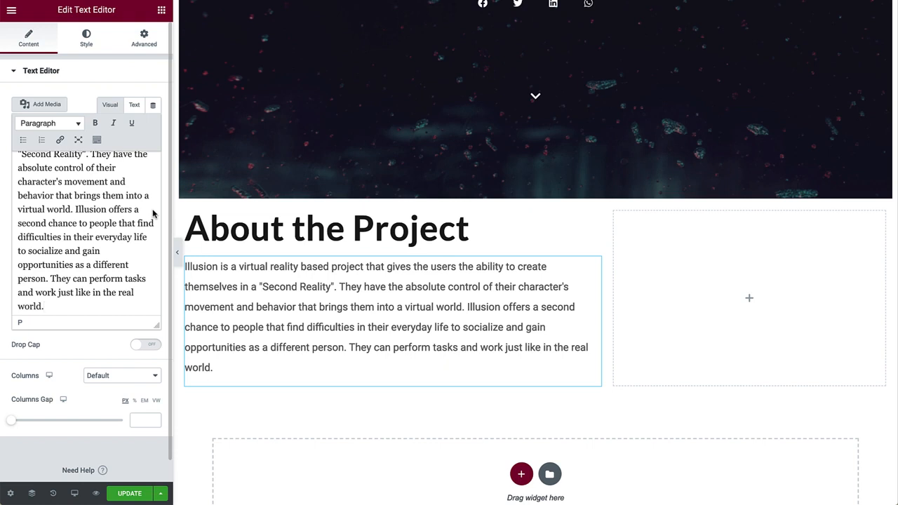
left_click(326, 228)
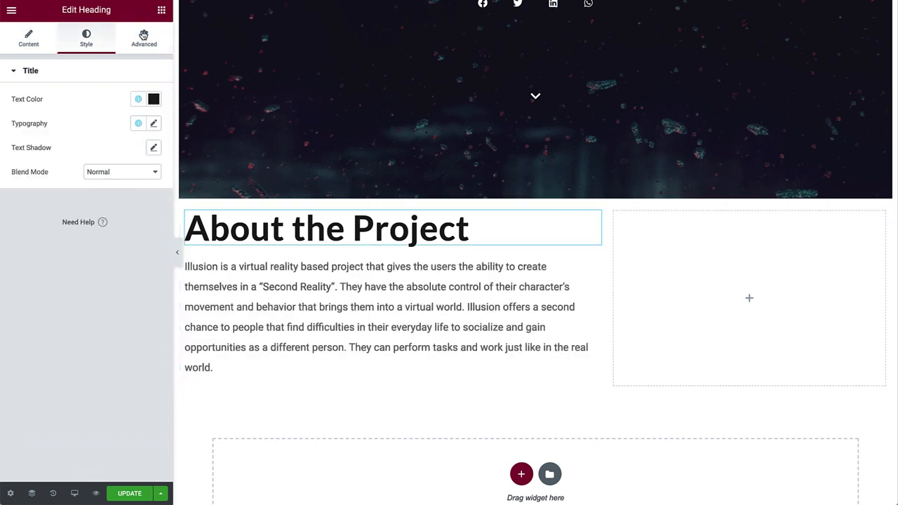
left_click(144, 38)
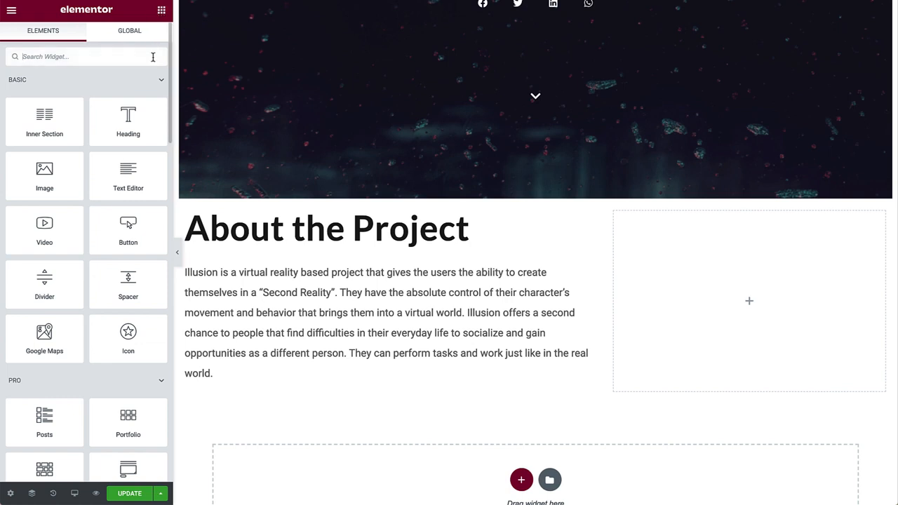
Step: Add a divider below the description with the text 'Client's Quote'
type("div")
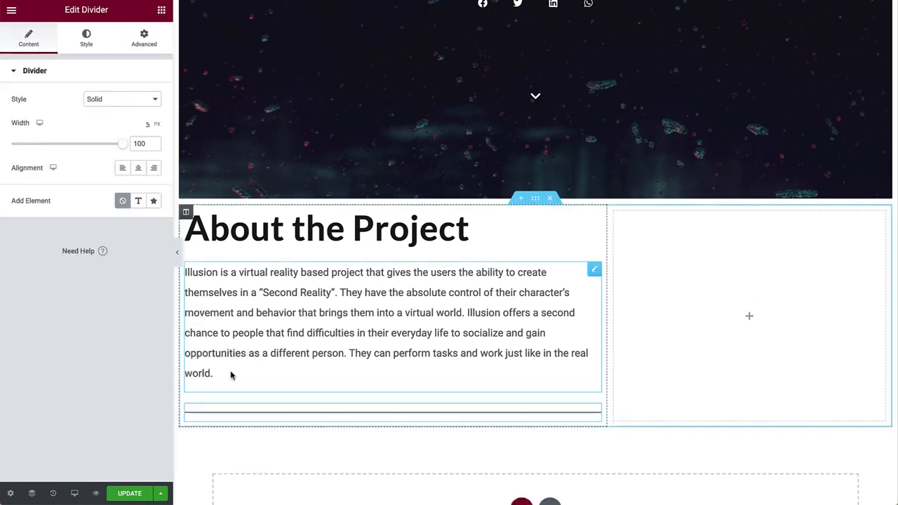
left_click(392, 410)
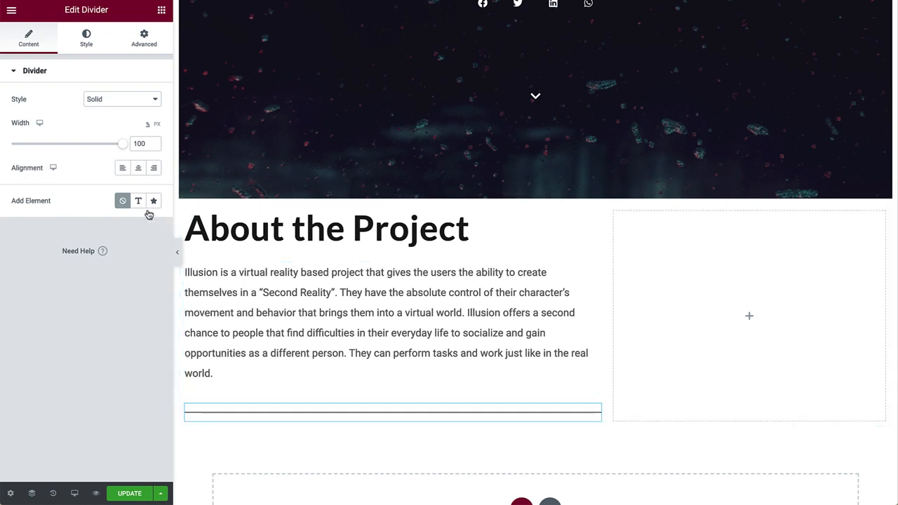
left_click(138, 200)
type("Client's Q")
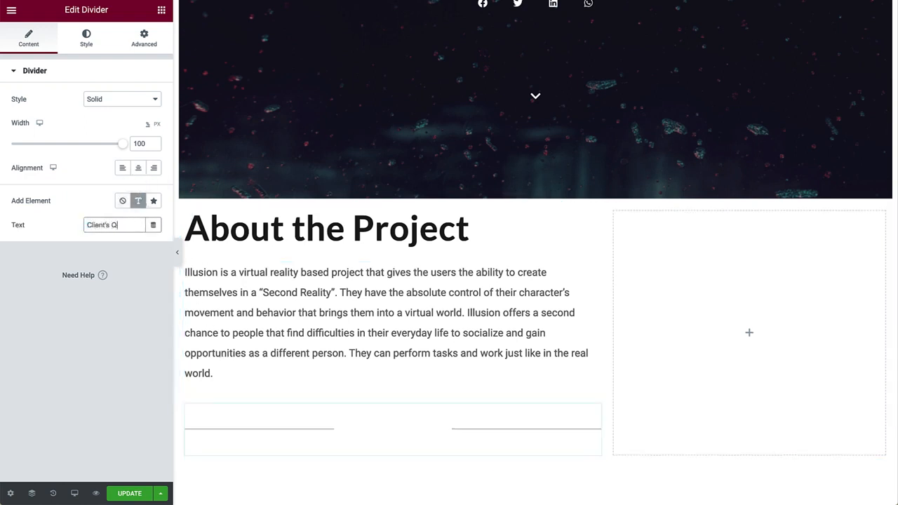
type("uote")
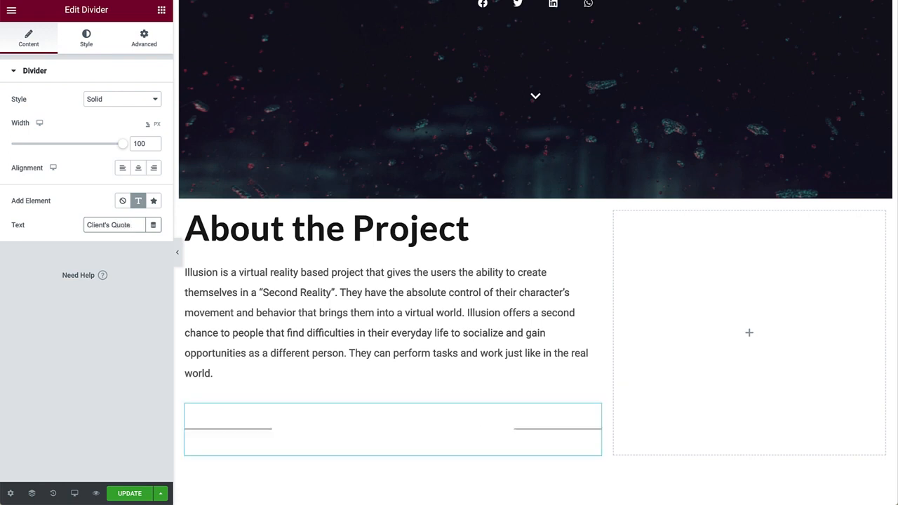
mouse_move(110, 150)
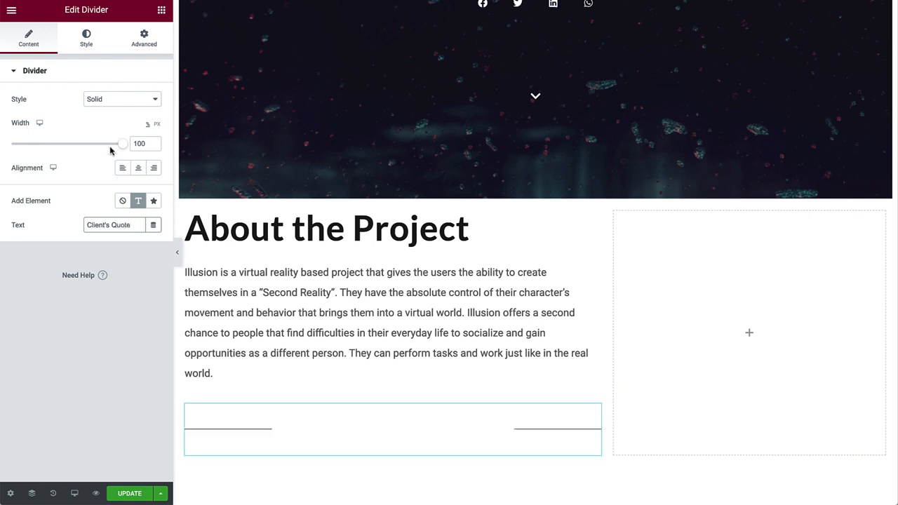
Step: Style the divider label accent red, left-aligned, with a red divider line
left_click(85, 38)
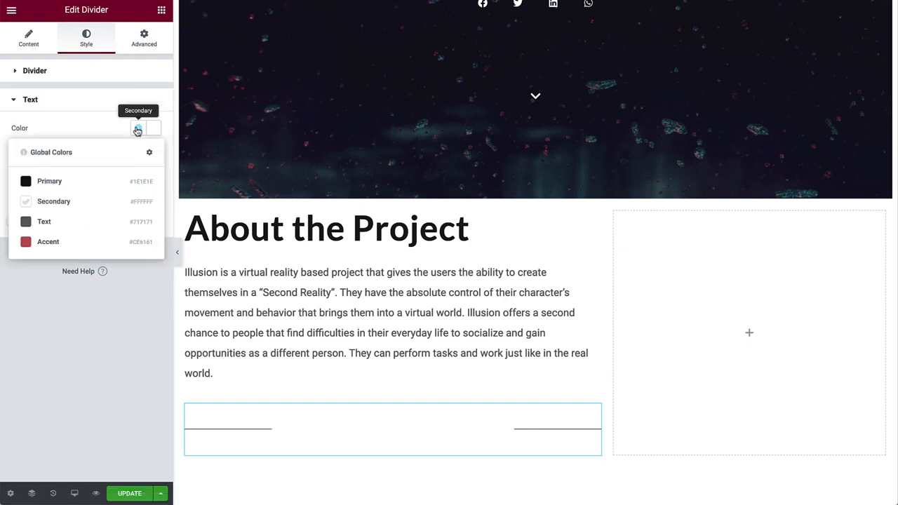
left_click(26, 241)
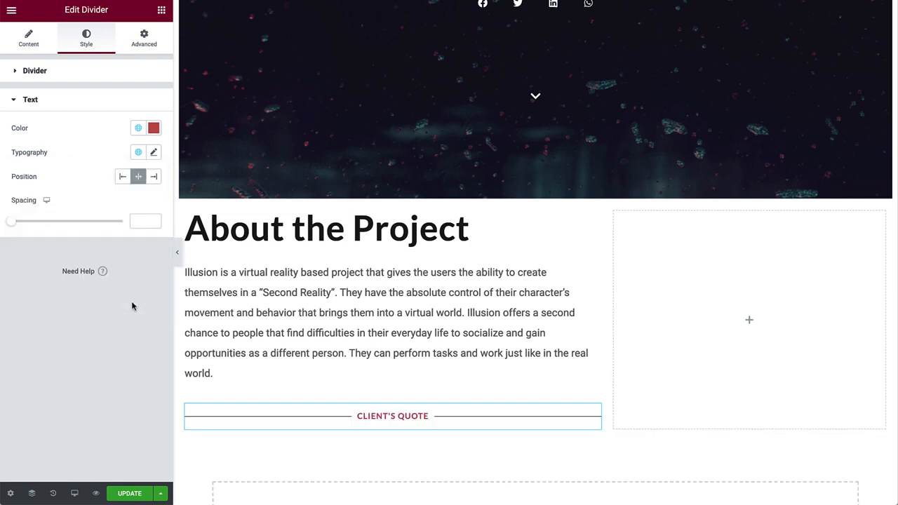
left_click(122, 176)
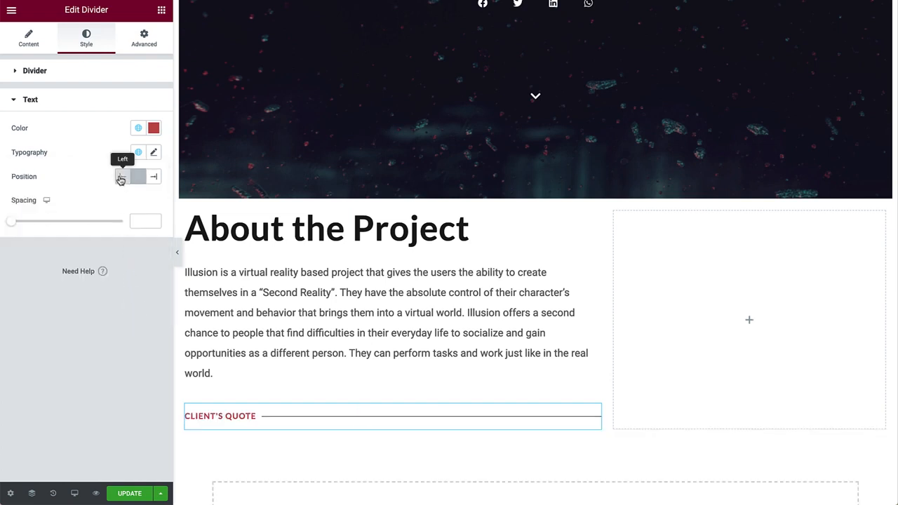
left_click(35, 71)
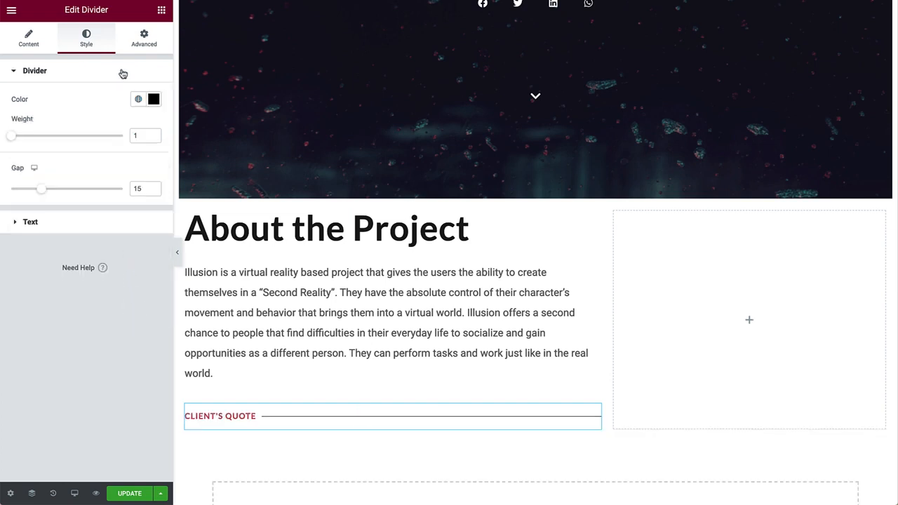
left_click(153, 99)
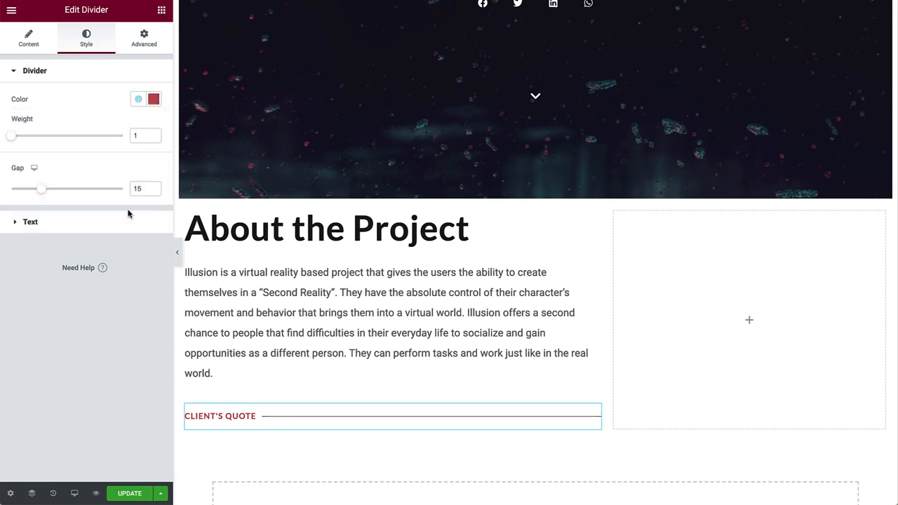
scroll("down", 3)
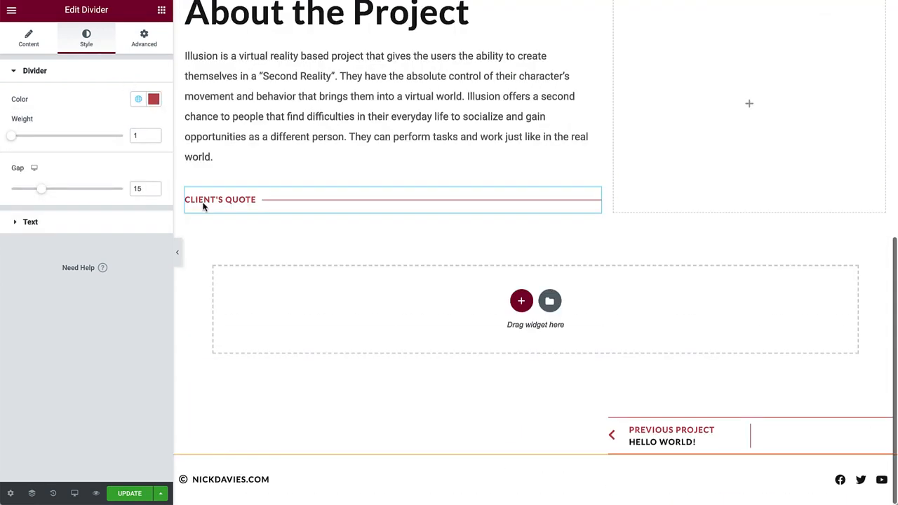
left_click(161, 10)
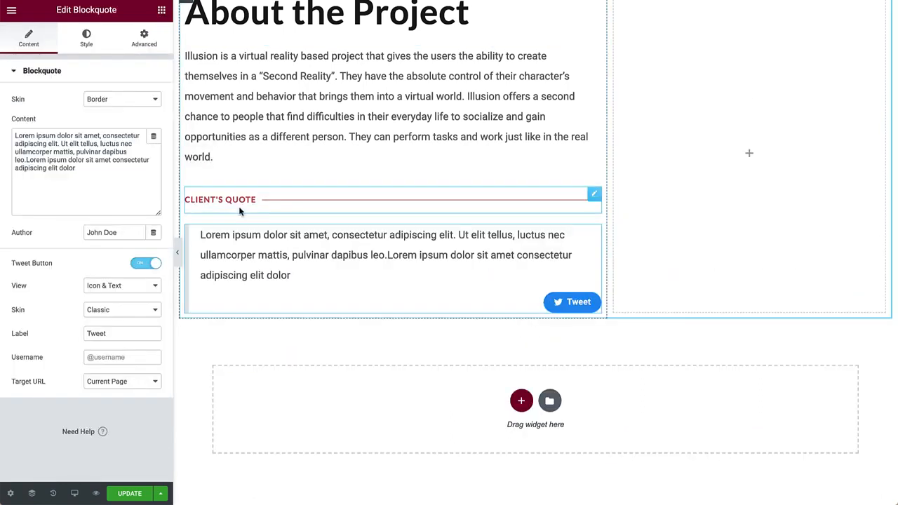
left_click(121, 98)
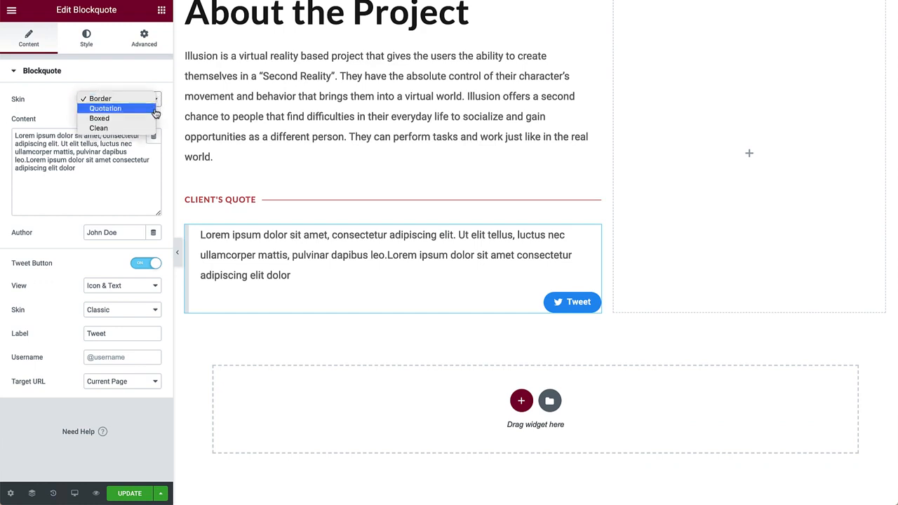
left_click(105, 108)
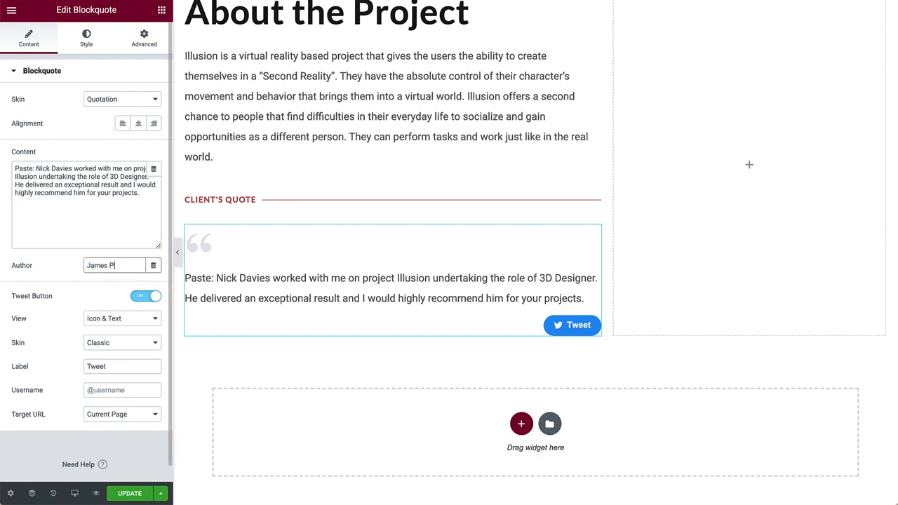
type("lumber")
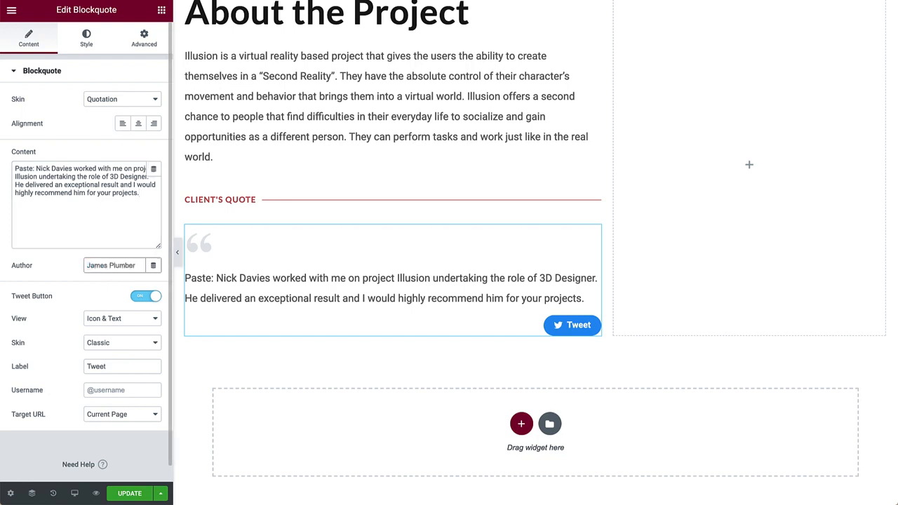
left_click(112, 265)
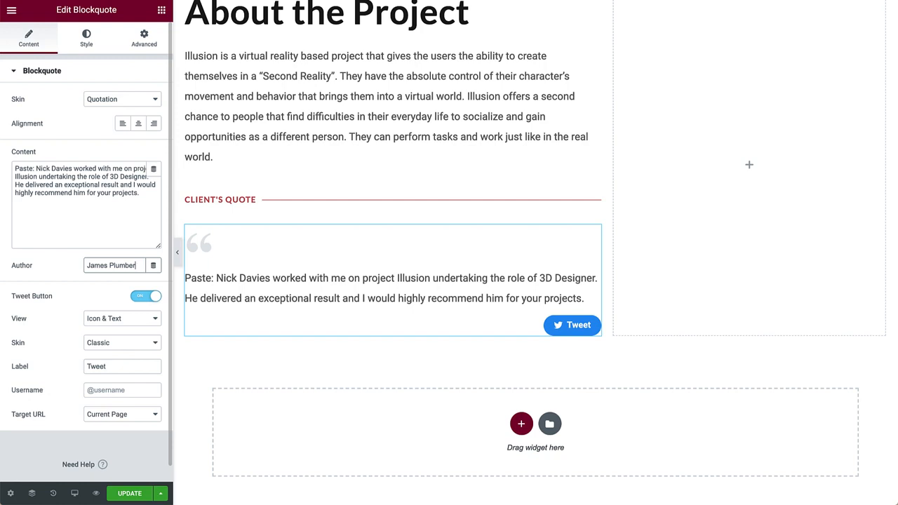
left_click(122, 318)
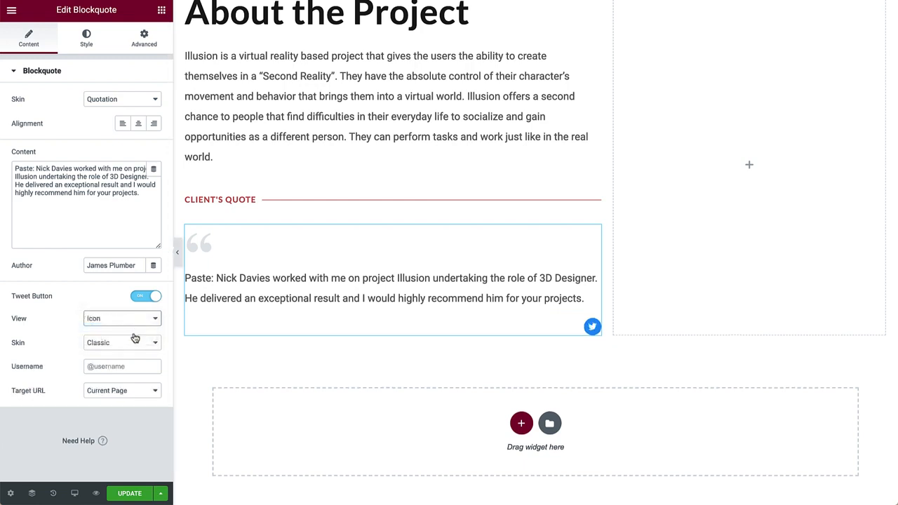
left_click(121, 342)
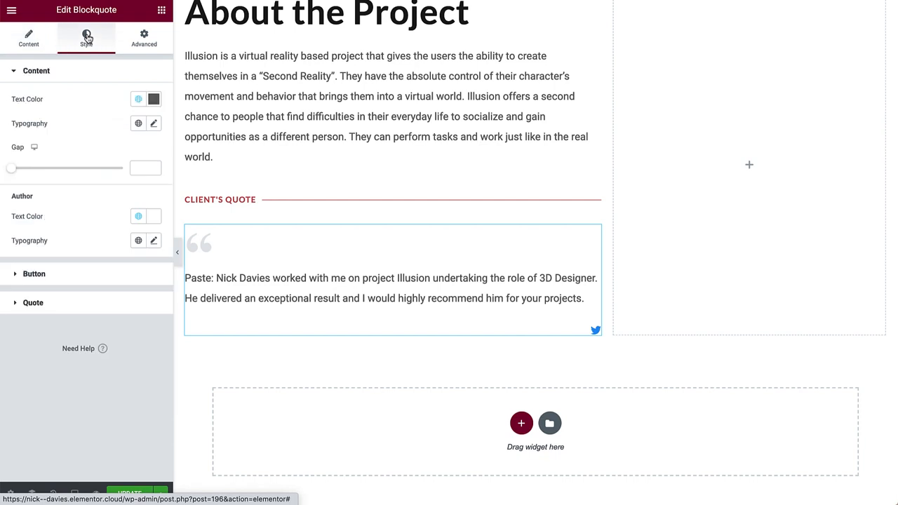
left_click(139, 216)
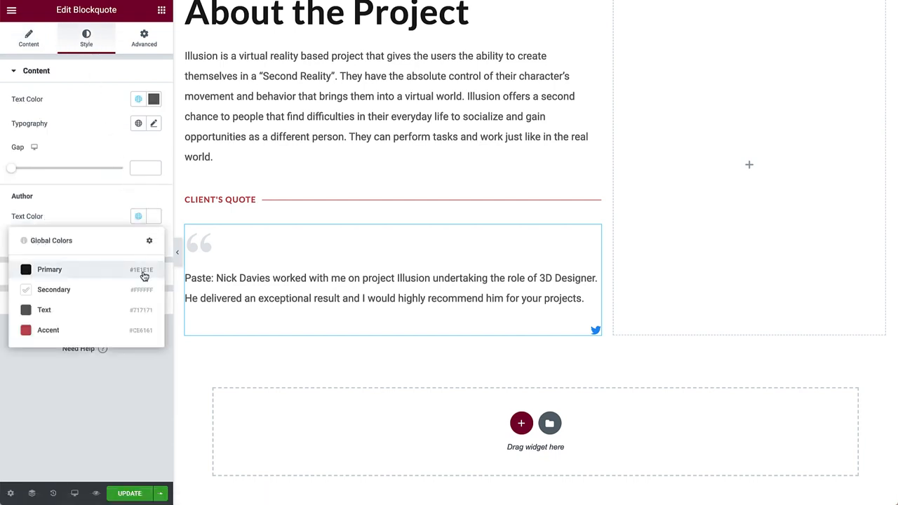
left_click(138, 240)
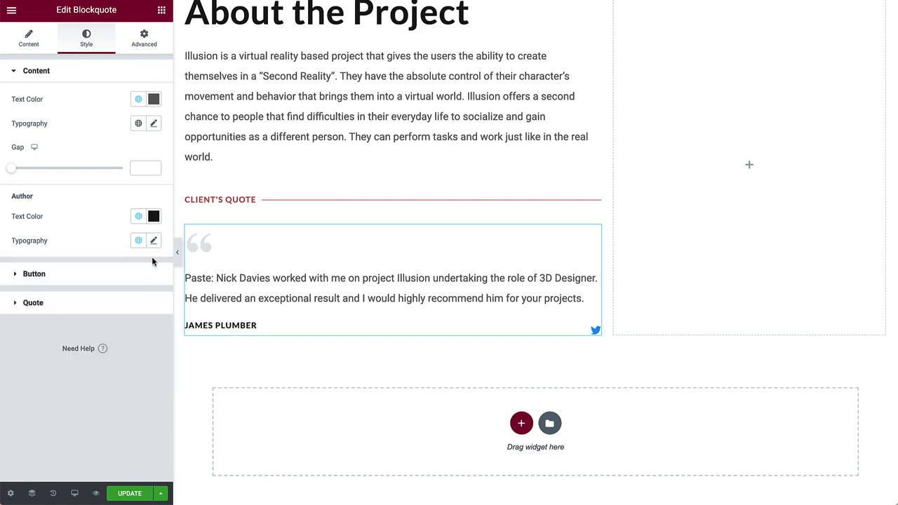
left_click(154, 240)
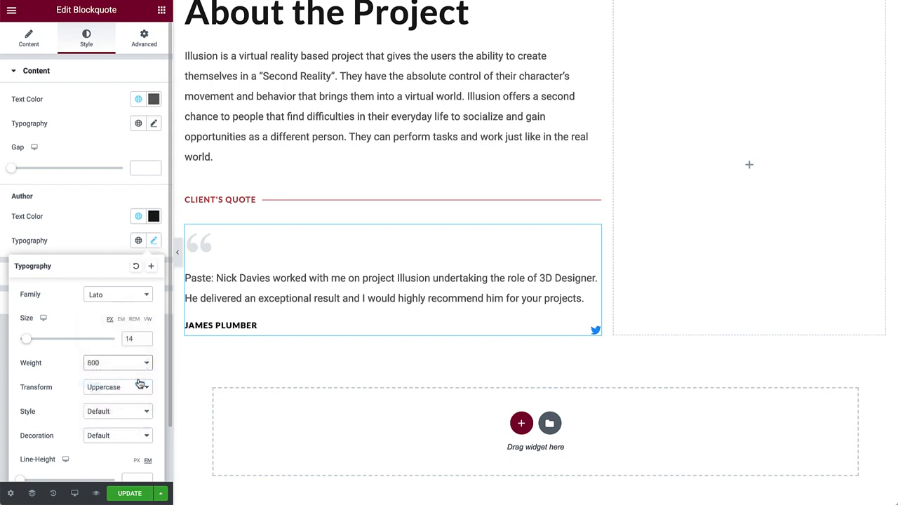
left_click(154, 241)
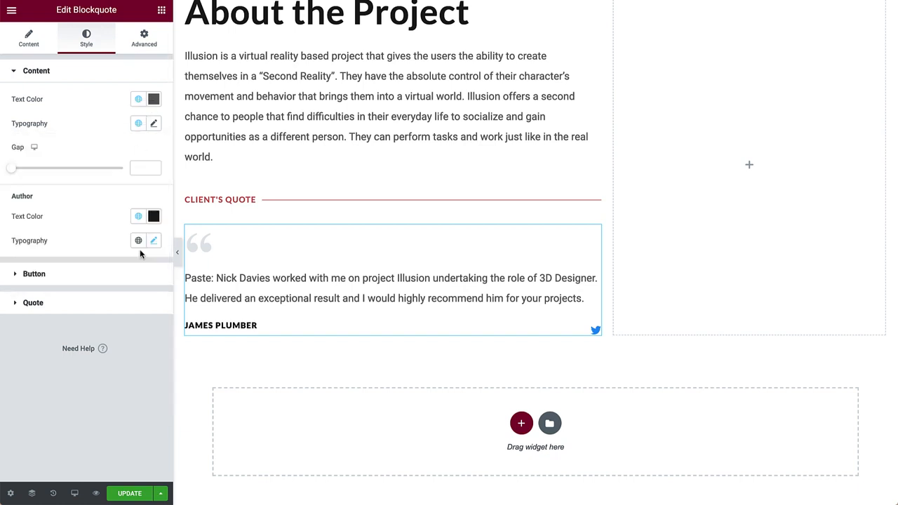
Step: Restyle the quote text as italic Roboto at 16 px with 35 line height
left_click(154, 124)
type("16")
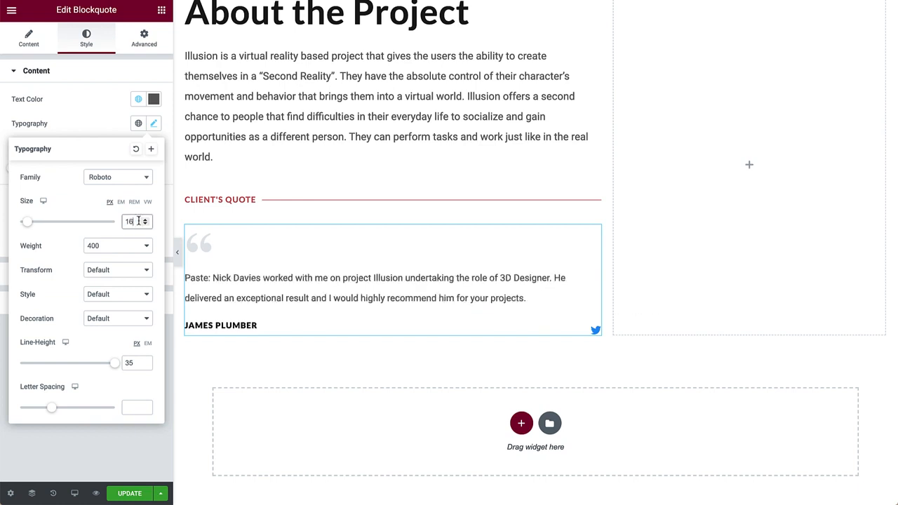
left_click(116, 294)
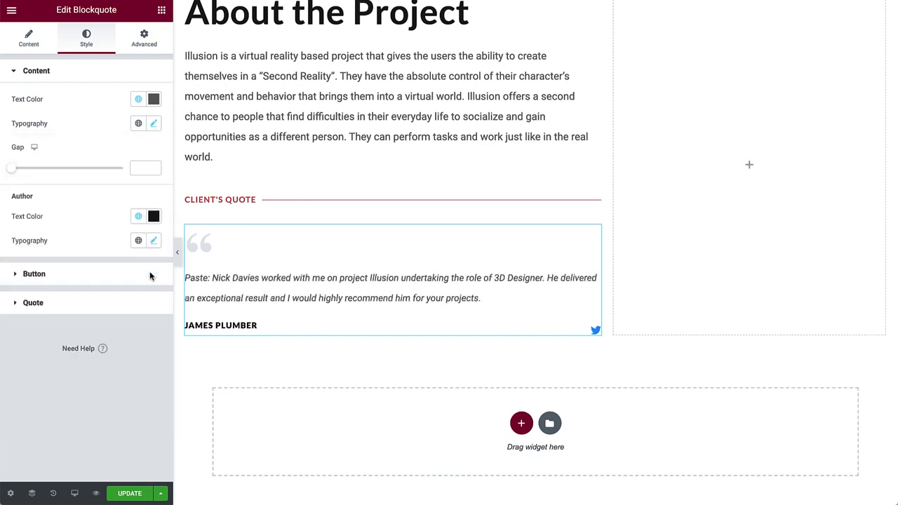
Step: Enlarge the tweet button and give it a custom Accent red colour instead of blue
left_click(33, 273)
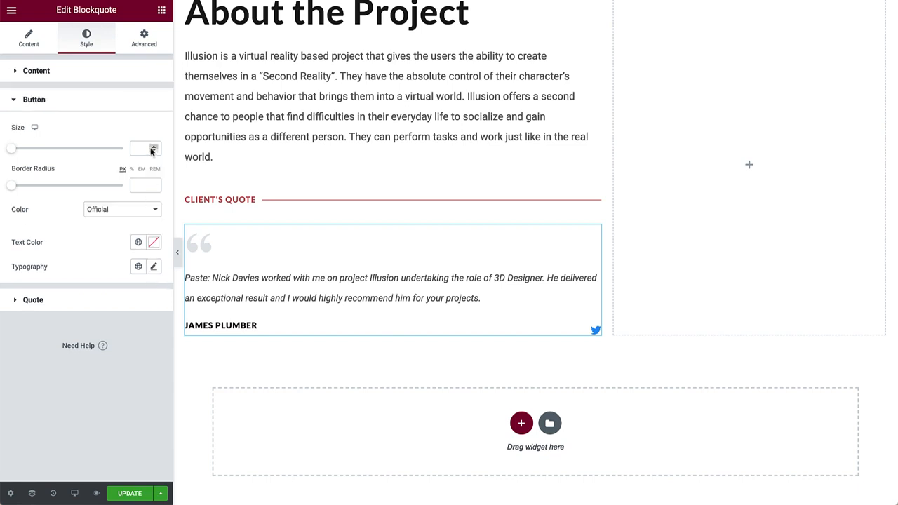
left_click(122, 209)
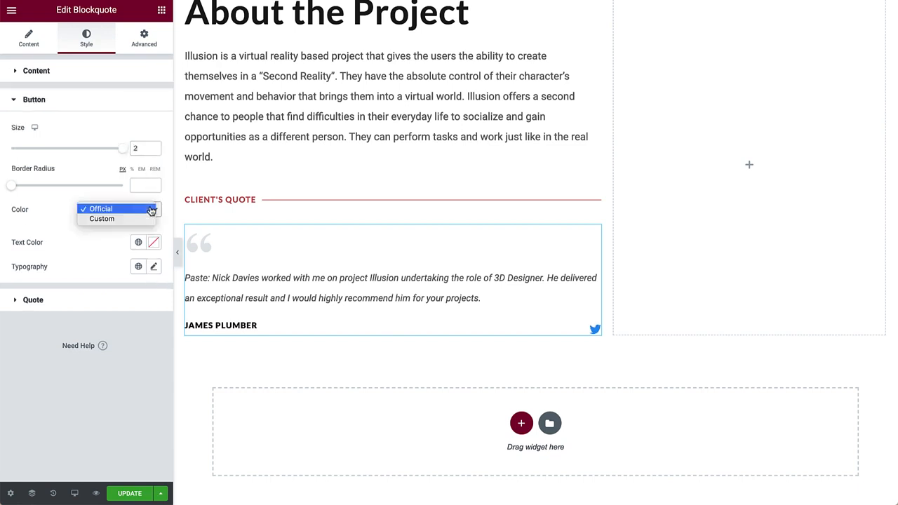
left_click(102, 218)
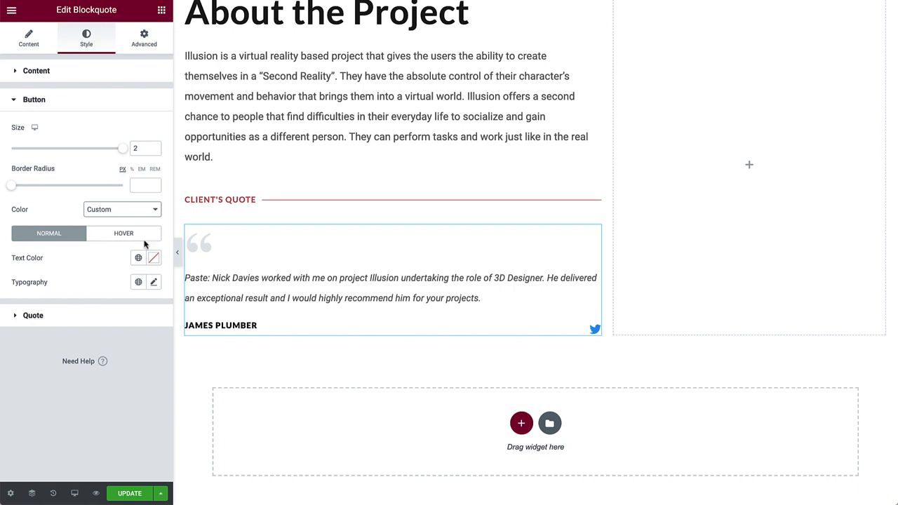
left_click(138, 257)
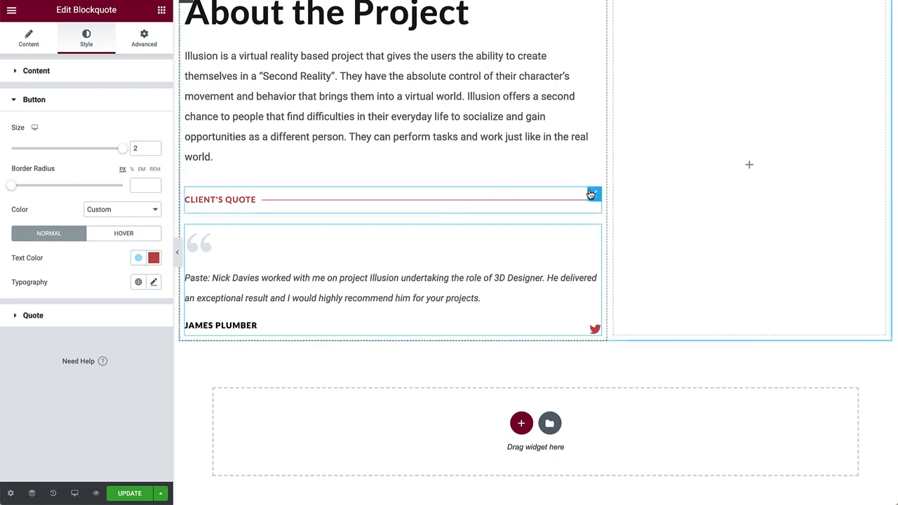
Step: Duplicate the Client's Quote divider into the right column and relabel it 'Project Images'
right_click(589, 194)
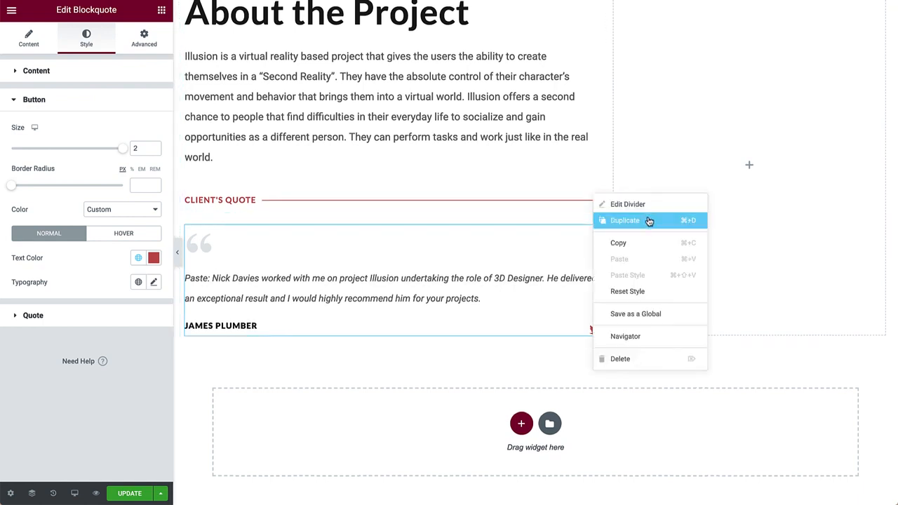
left_click(624, 221)
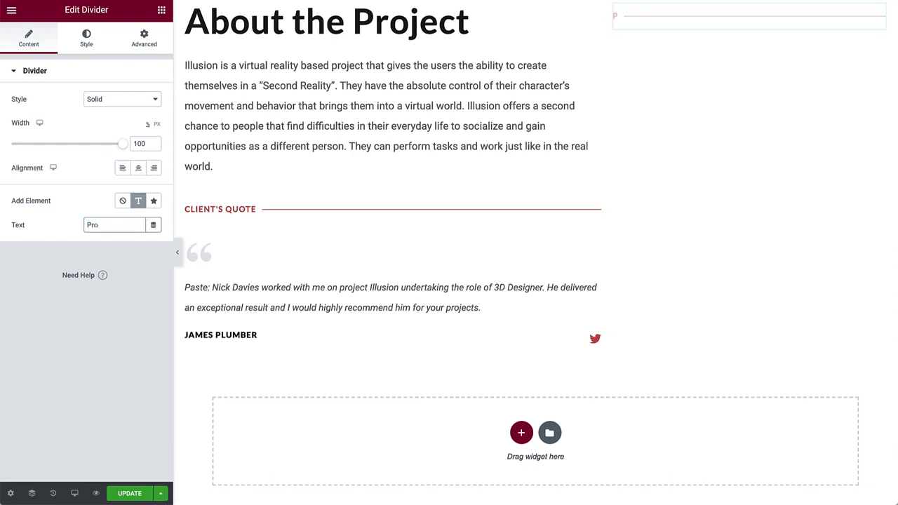
type("Project Images")
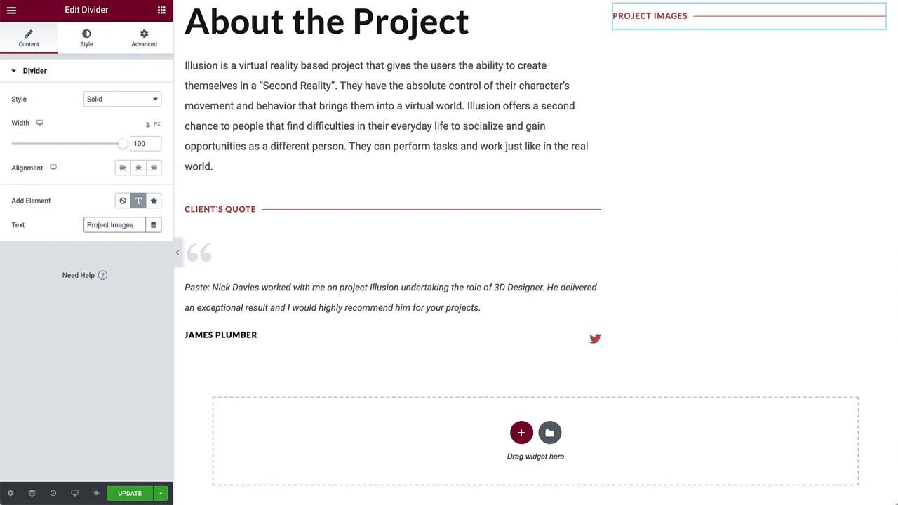
left_click(123, 225)
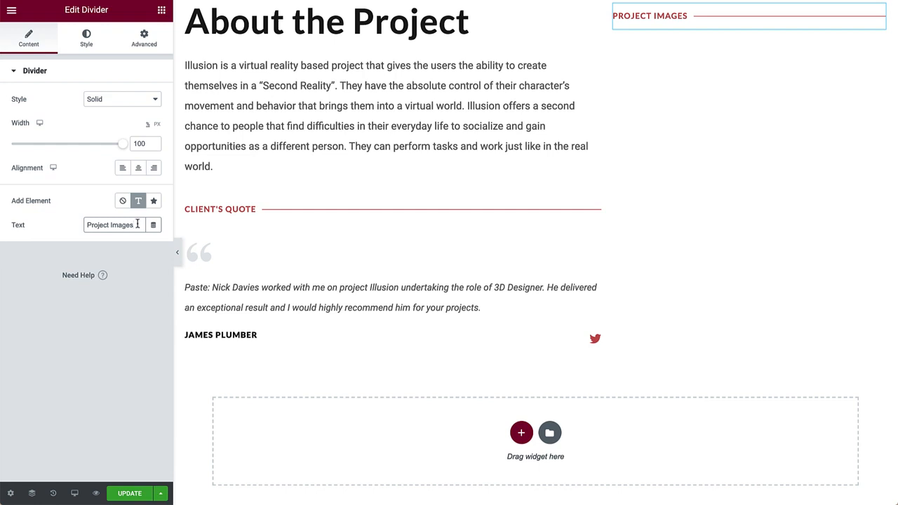
Step: Drop a Gallery widget beneath the Project Images divider in the right column
left_click(11, 10)
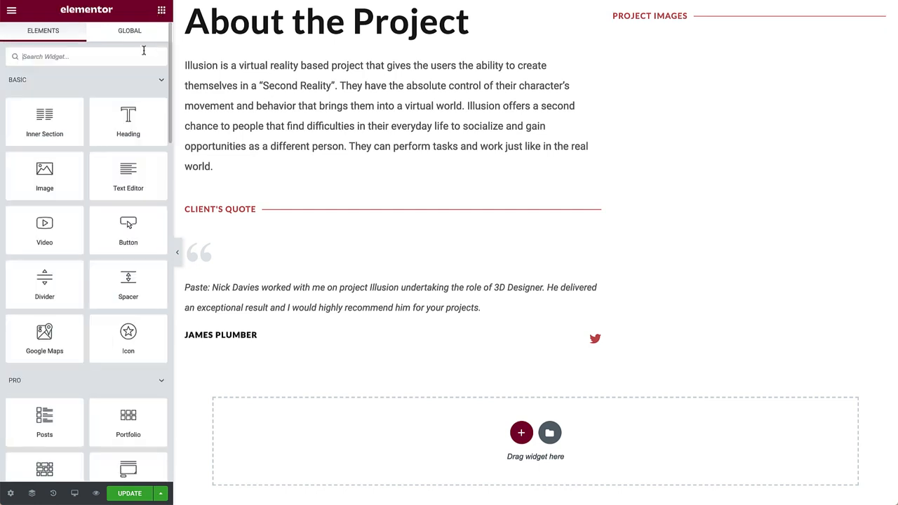
type("gal")
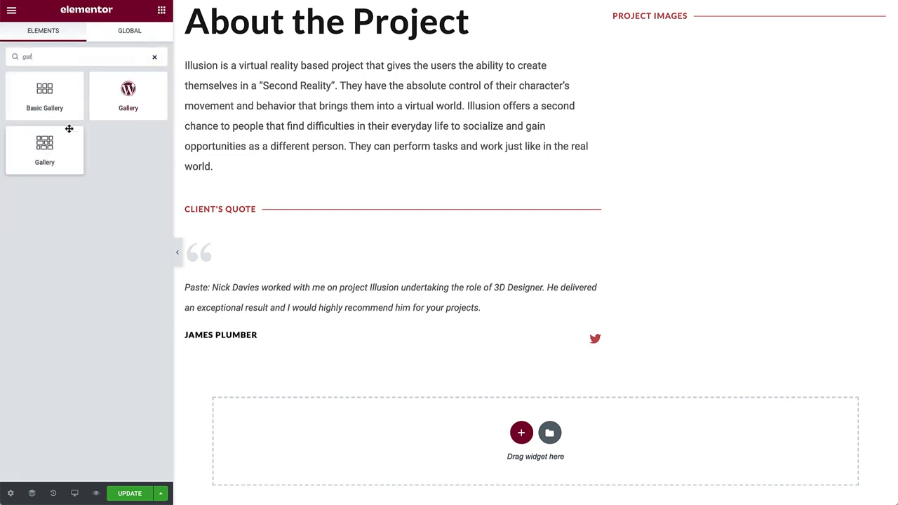
left_click_drag(44, 144, 670, 43)
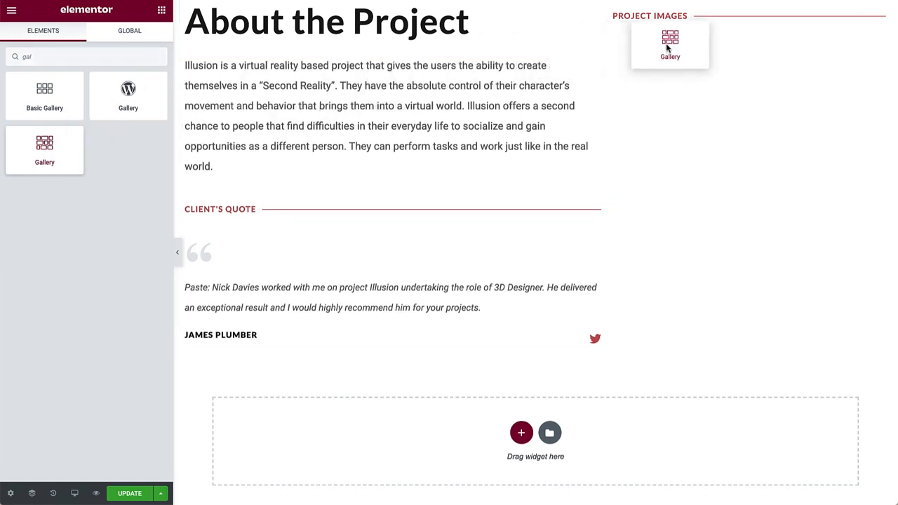
left_click(670, 43)
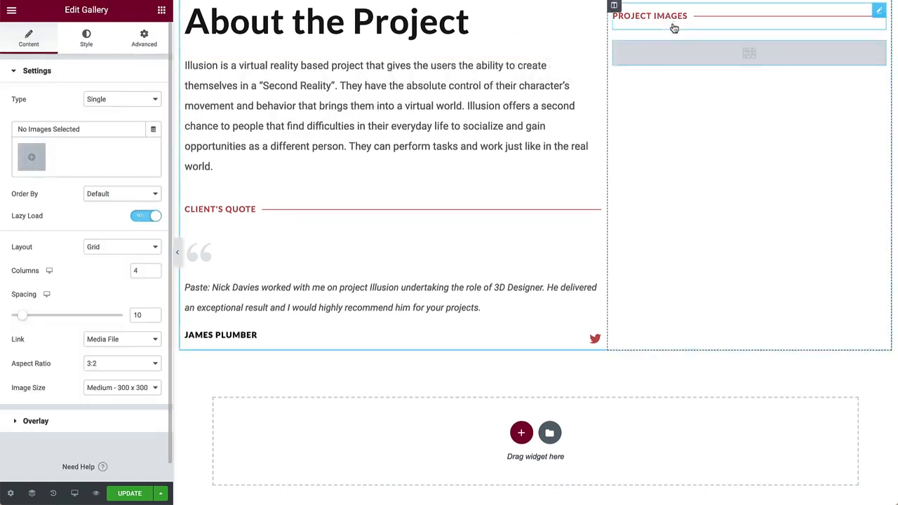
Step: Select six project images in the Media Library and create a new gallery from them
left_click(31, 156)
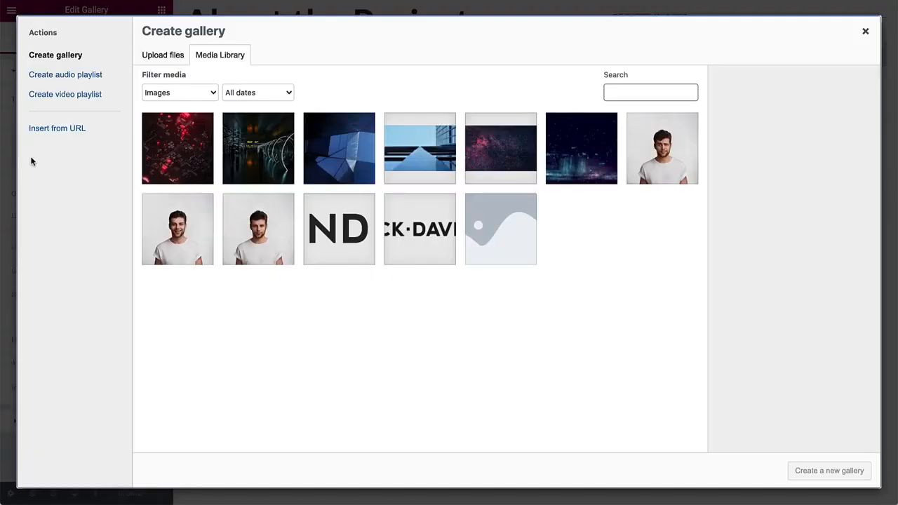
left_click(177, 148)
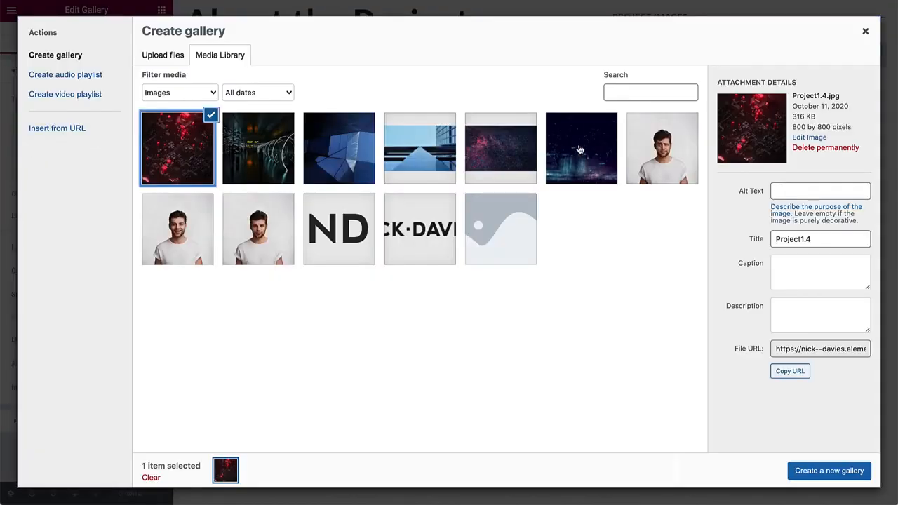
left_click(580, 147)
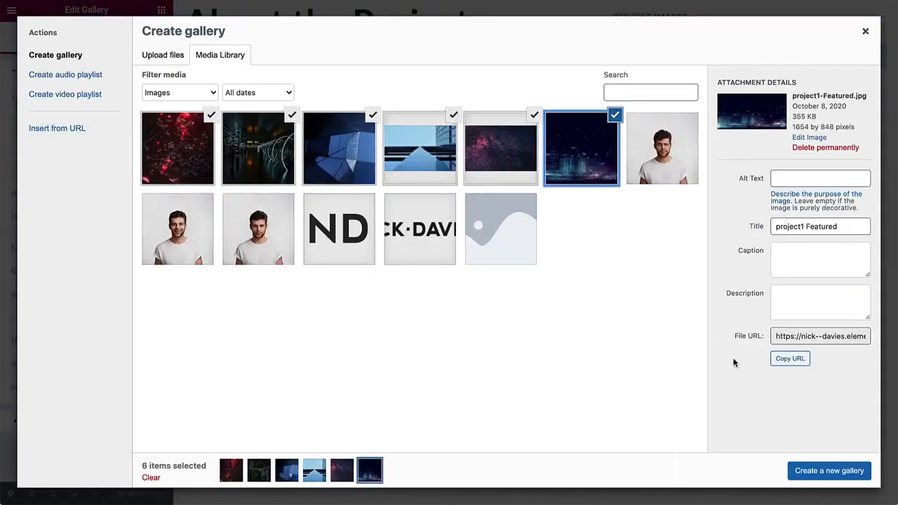
left_click(828, 470)
type("C")
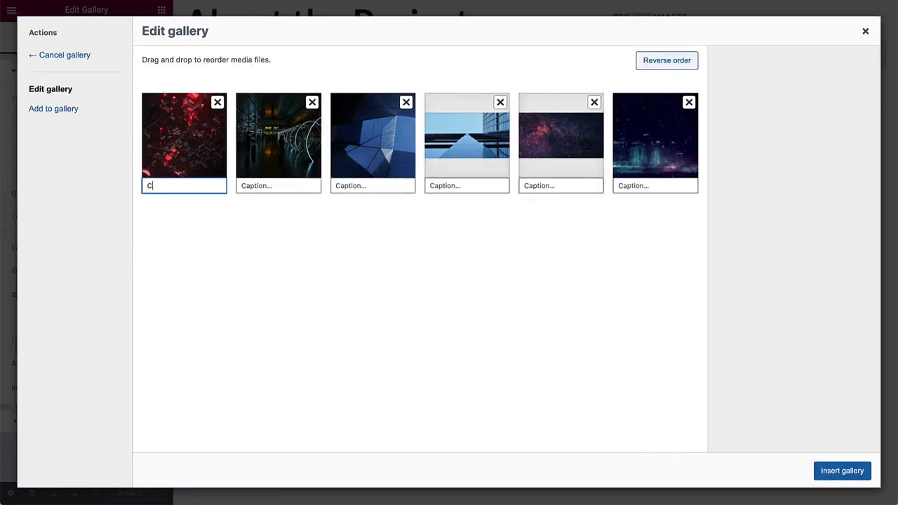
Step: Caption the images Confetti Splash through Winter Freeze and insert the gallery
type("onfetti Splash")
left_click(655, 186)
type("Wi")
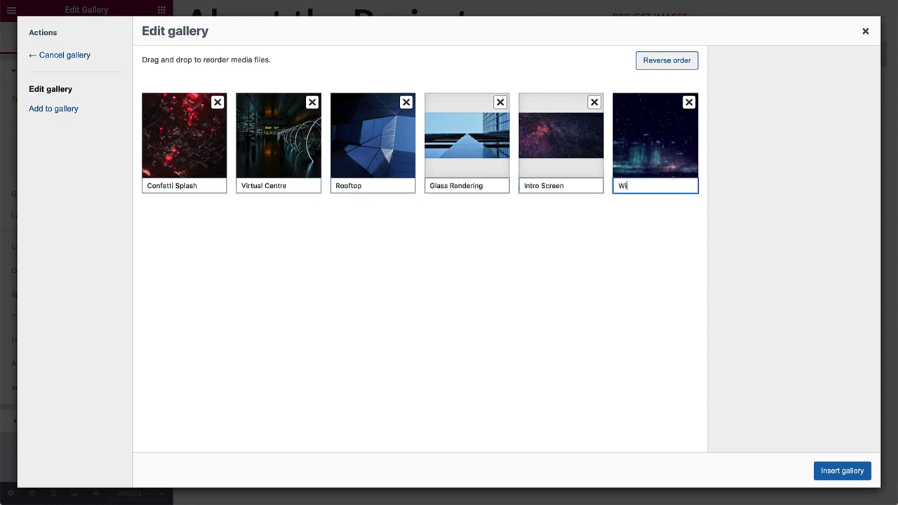
type("nter Freeze")
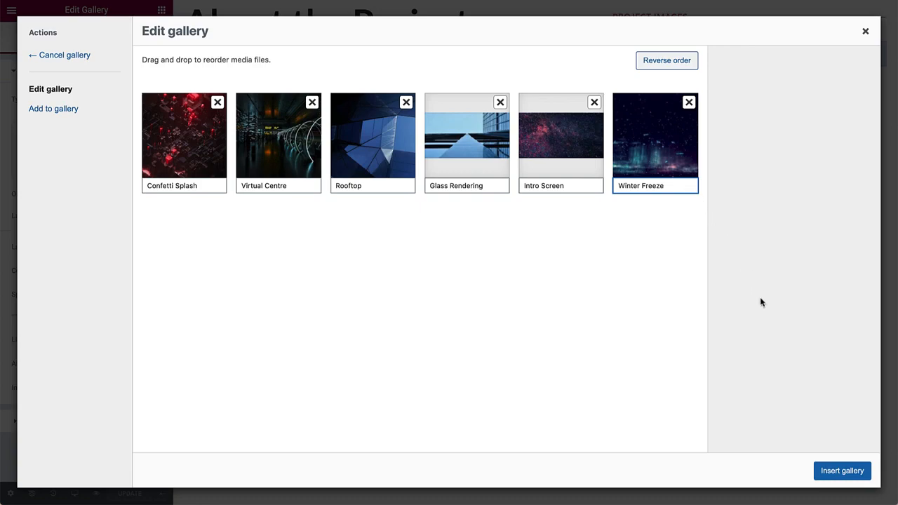
left_click(841, 470)
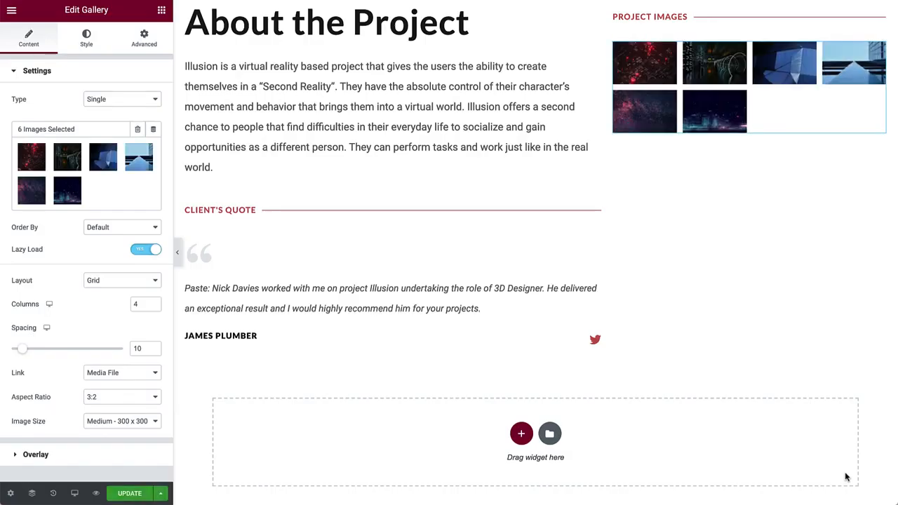
Step: Set the gallery to 2 columns with 35 px spacing between images
left_click(140, 303)
type("2")
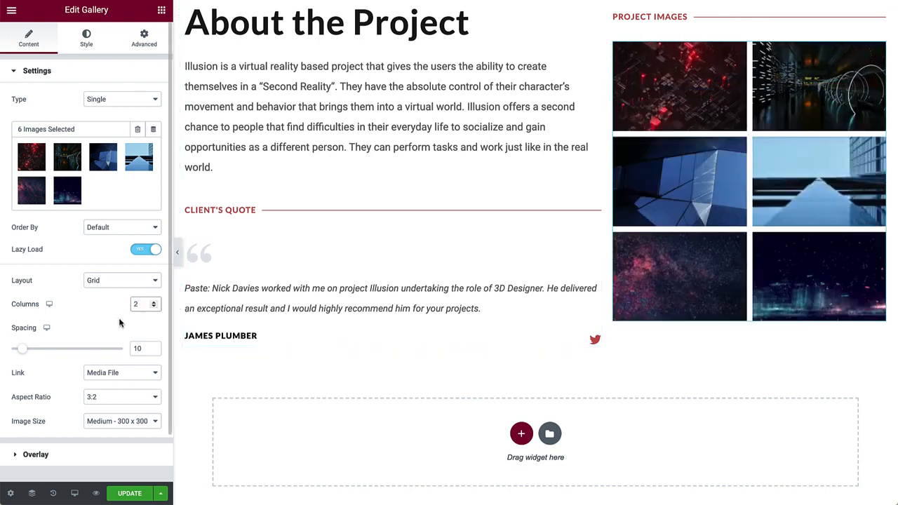
left_click_drag(21, 349, 53, 349)
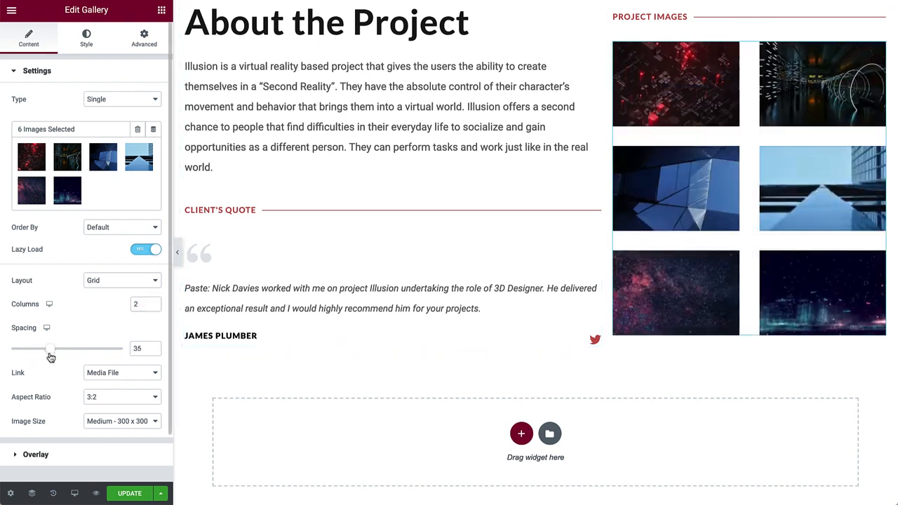
scroll("down", 3)
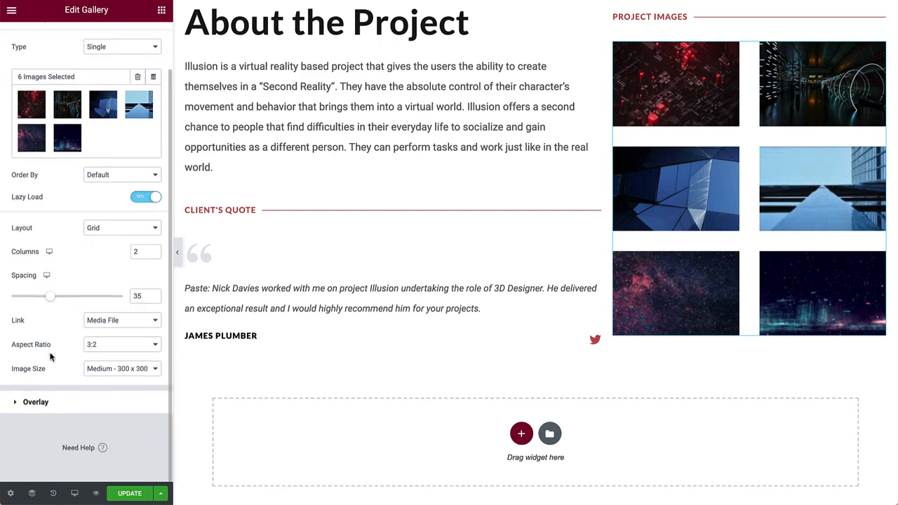
left_click(35, 401)
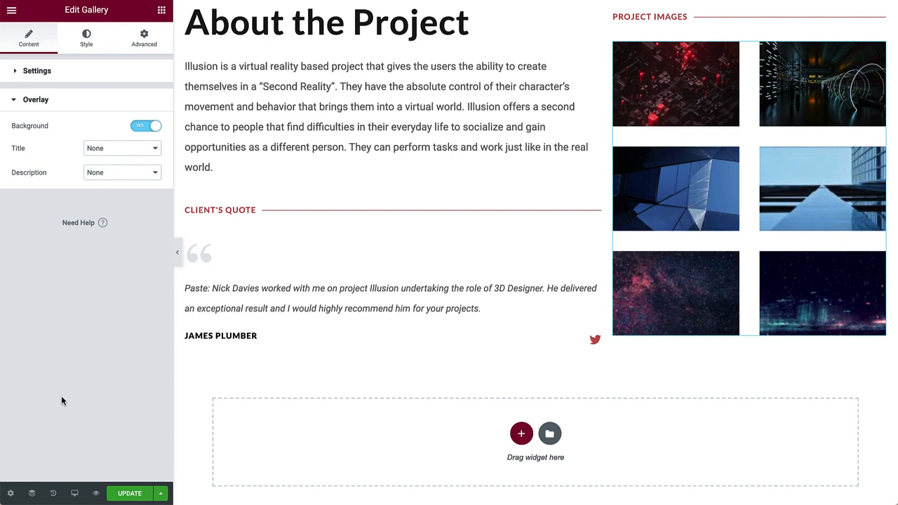
Step: Show each image's caption as the overlay title on hover
left_click(121, 148)
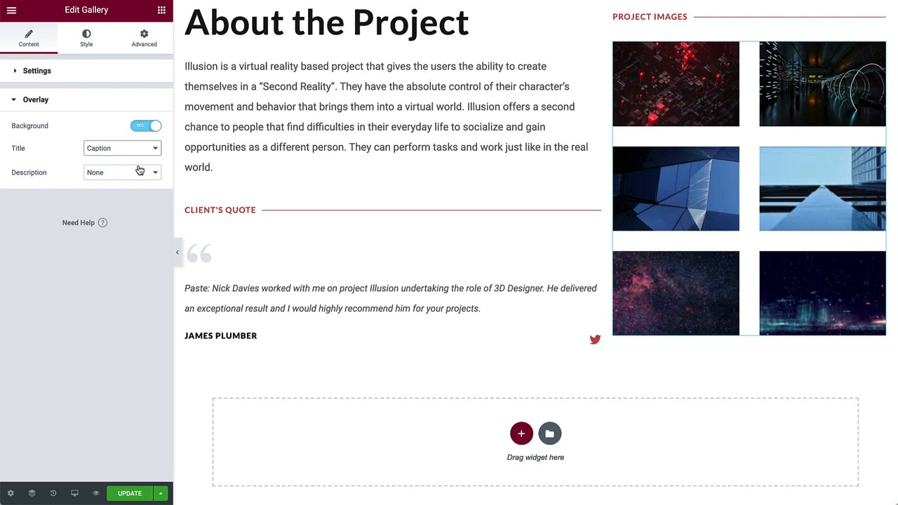
left_click(360, 136)
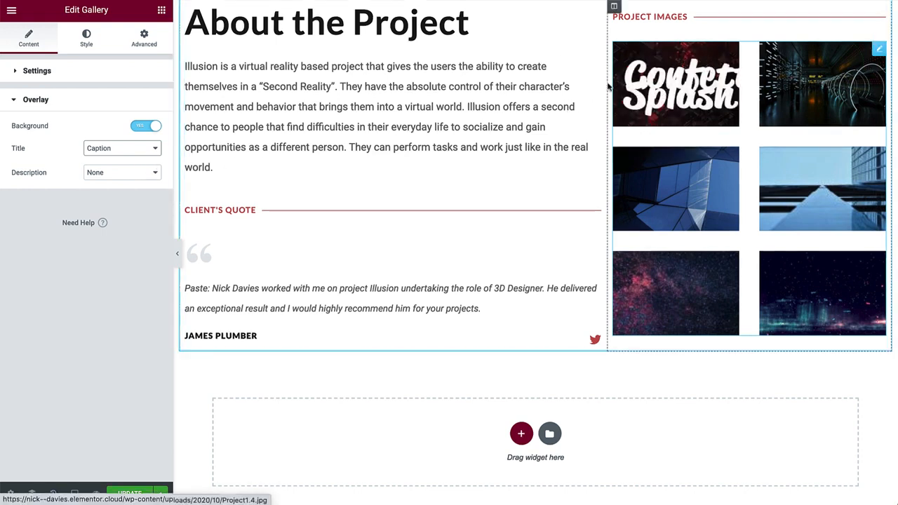
left_click(86, 37)
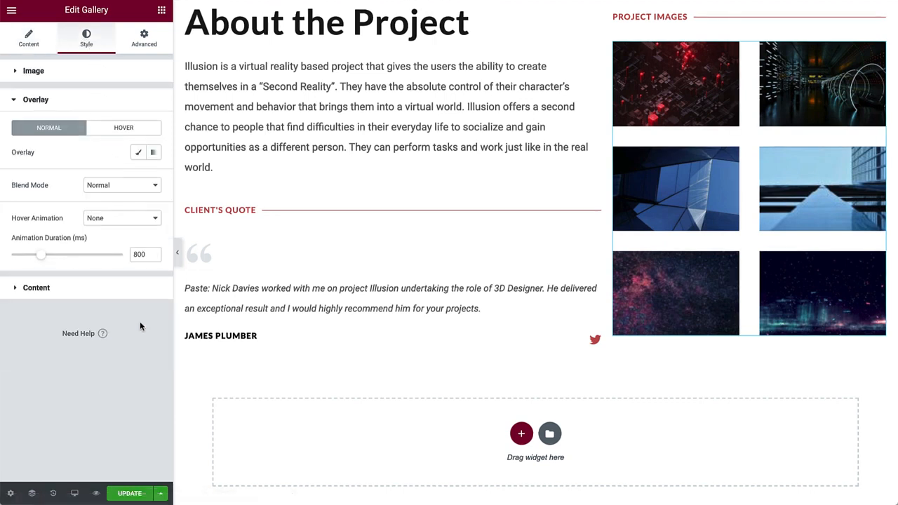
Step: Reduce the overlay caption padding to 10 and make the title Secondary white
left_click(123, 127)
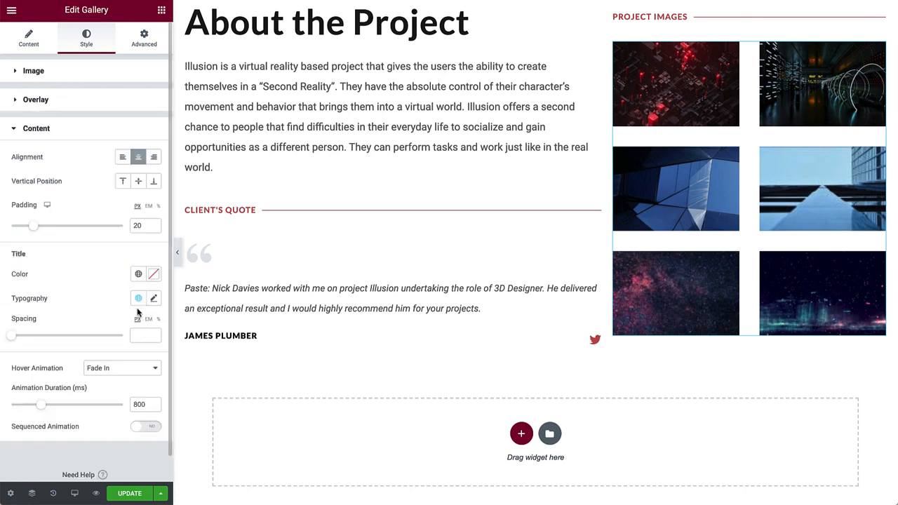
left_click_drag(34, 226, 27, 226)
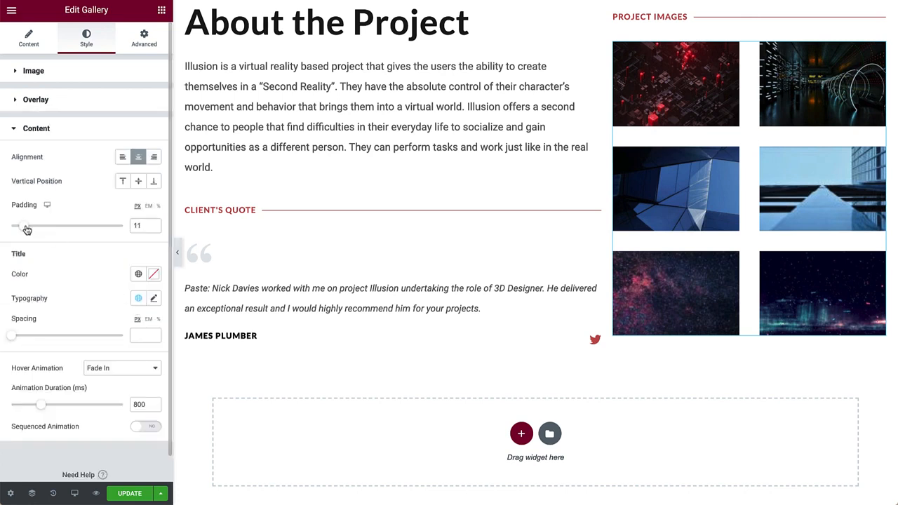
left_click(138, 273)
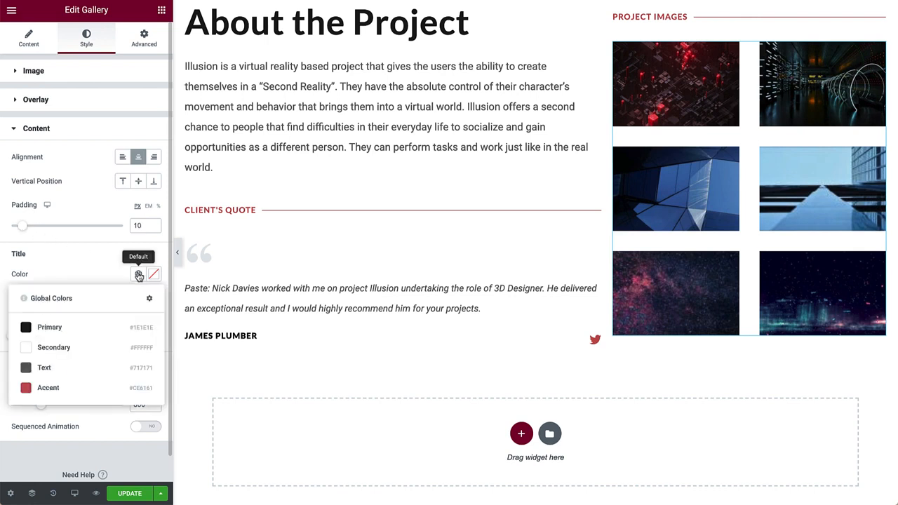
left_click(138, 273)
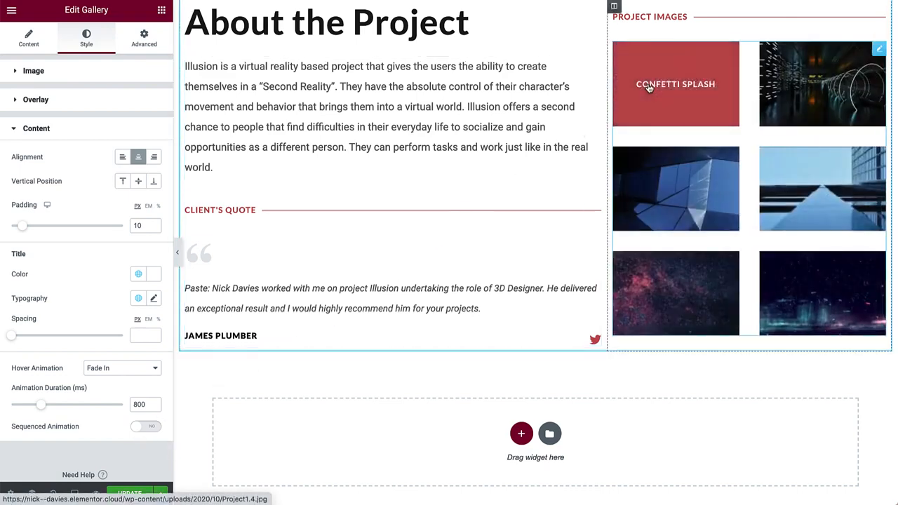
left_click(674, 85)
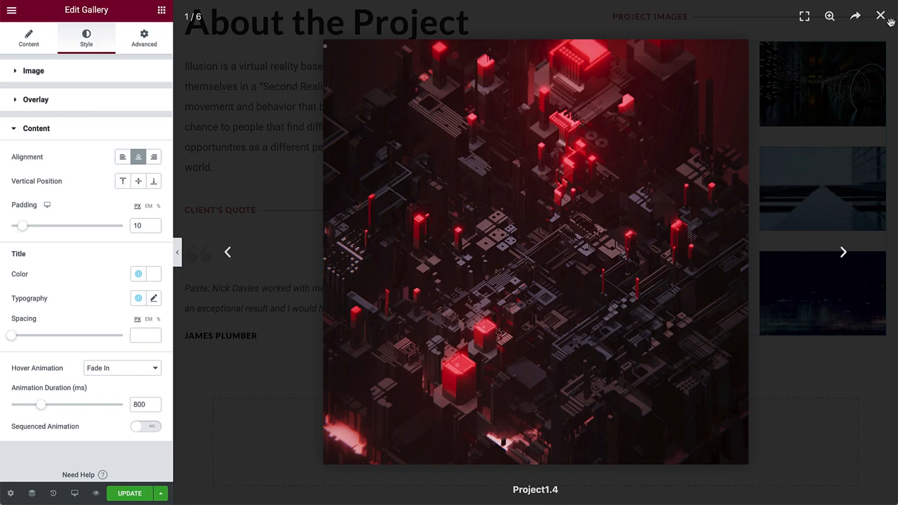
Step: Close the lightbox preview of the first project image
left_click(880, 15)
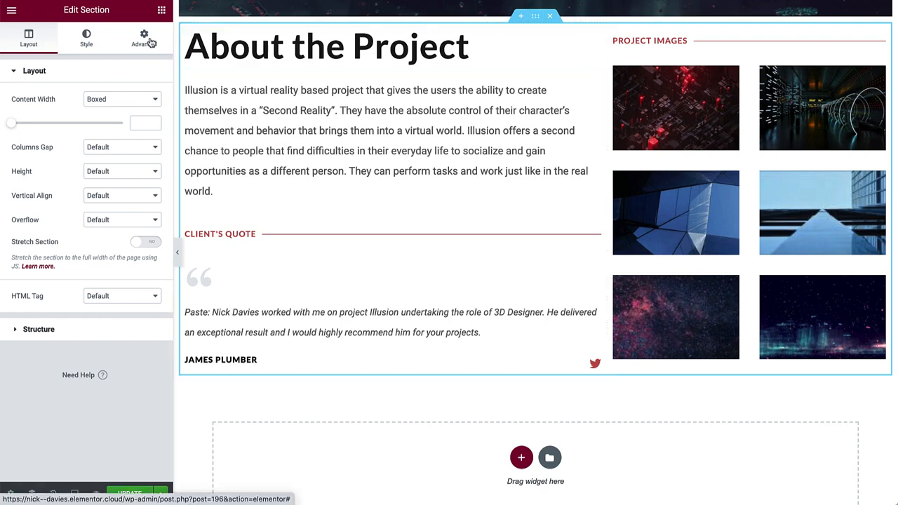
Step: Give the section 80 px top padding and the text column 100 px right padding
left_click(144, 38)
type("80")
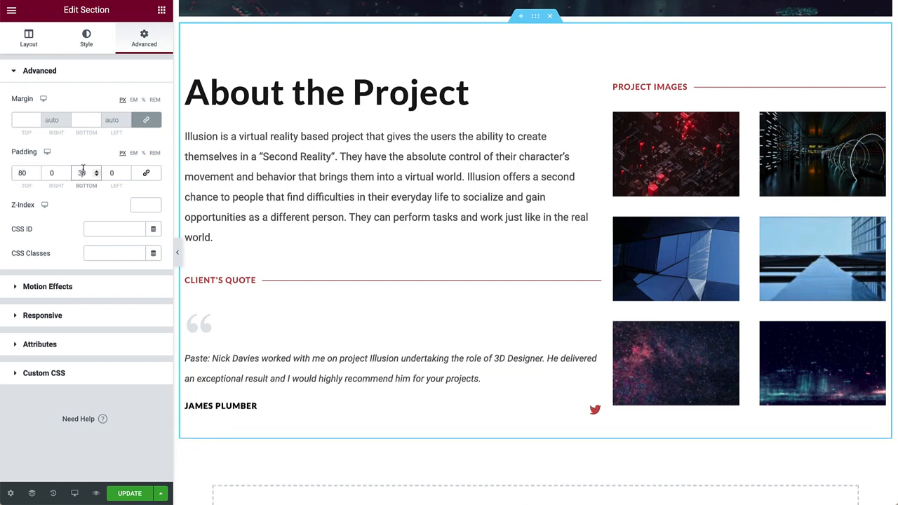
left_click(392, 246)
type("100")
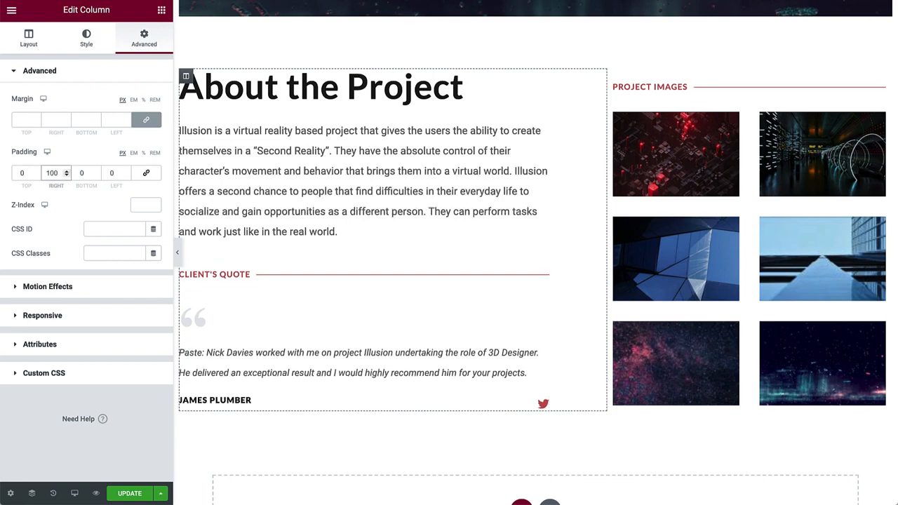
left_click(29, 39)
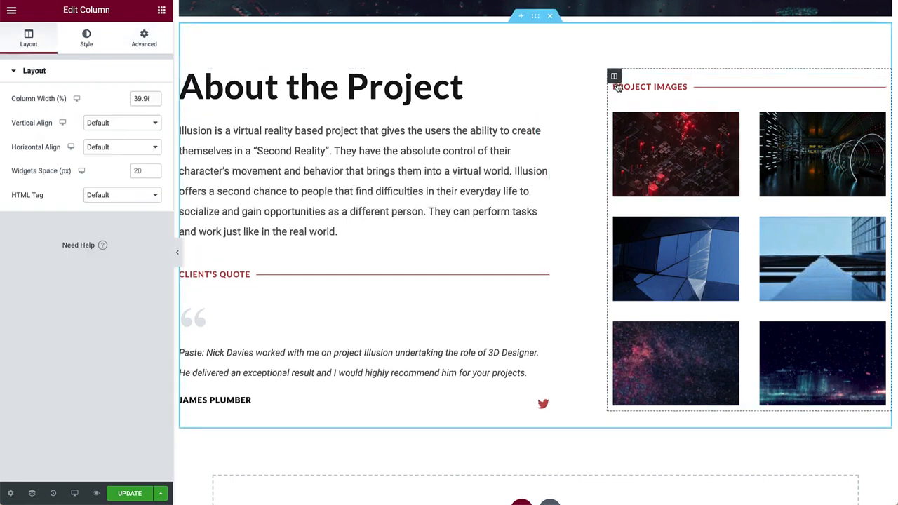
left_click(144, 33)
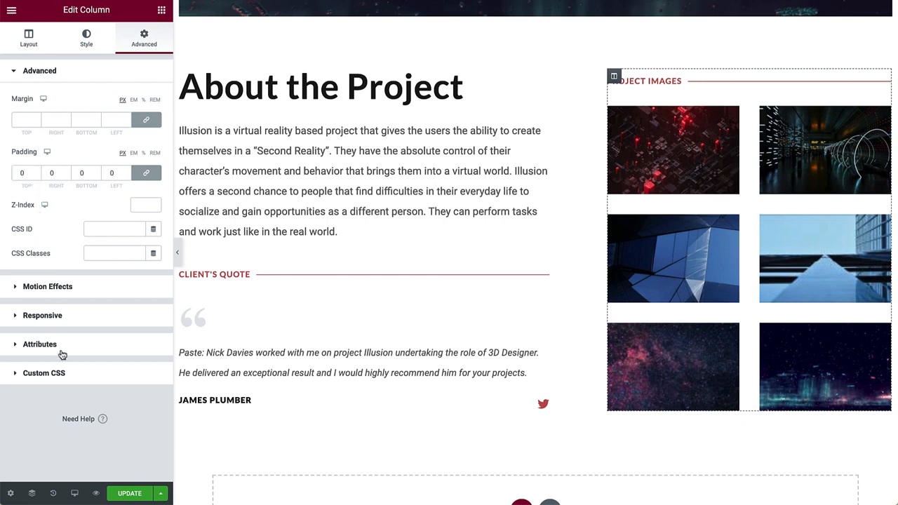
Step: Switch to the mobile preview and give the About the Project column 10 px top padding
left_click(74, 493)
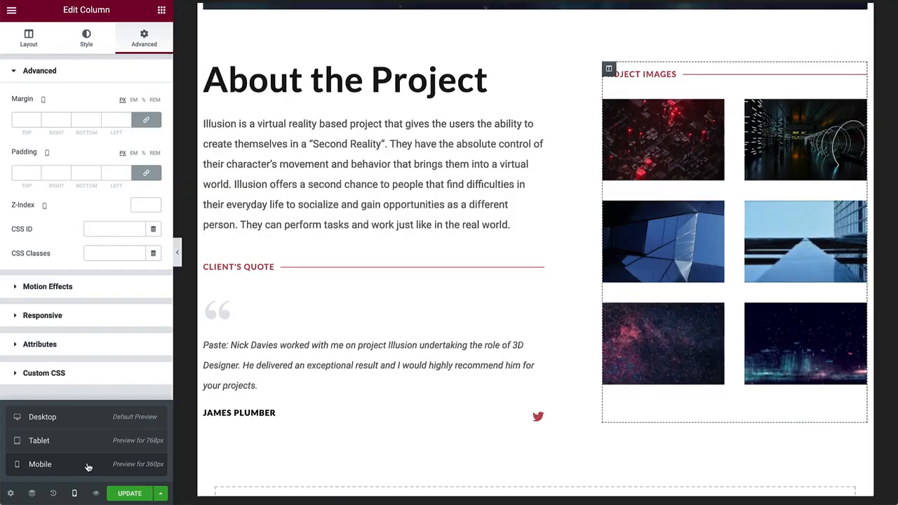
left_click(40, 463)
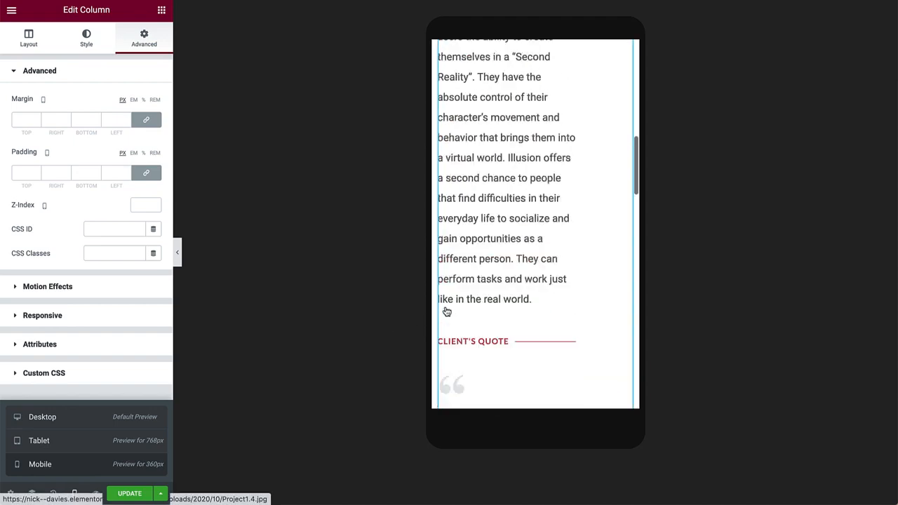
scroll("up", 3)
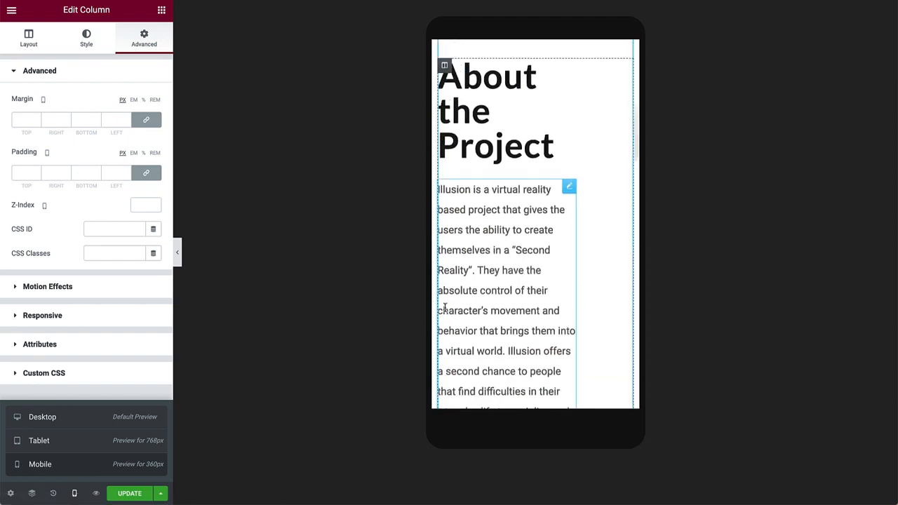
left_click(29, 38)
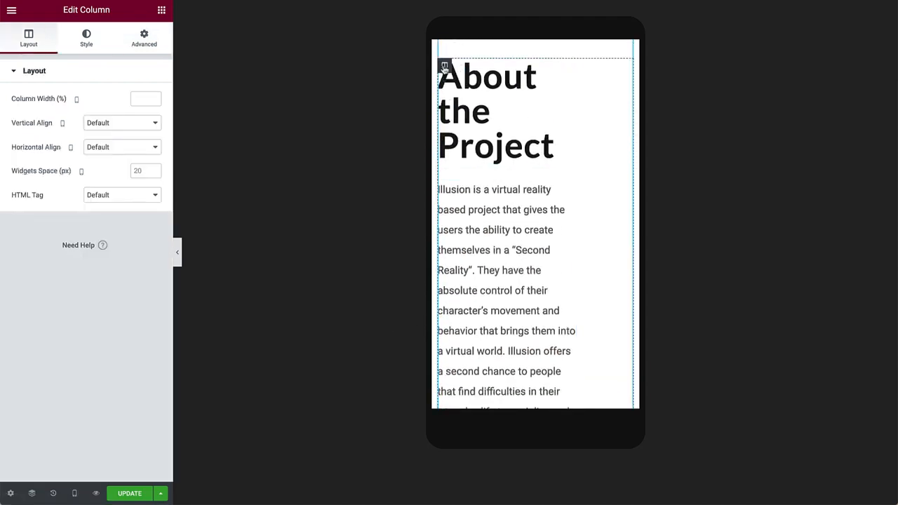
left_click(144, 38)
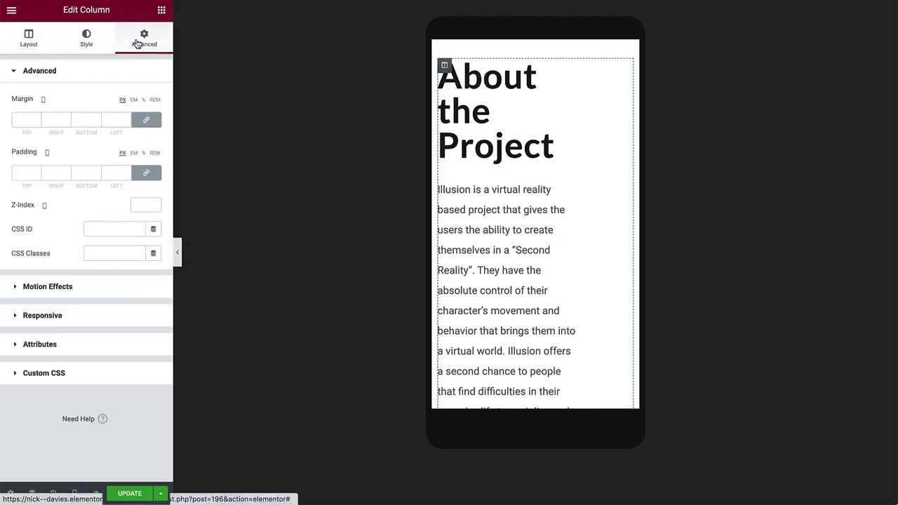
left_click(26, 173)
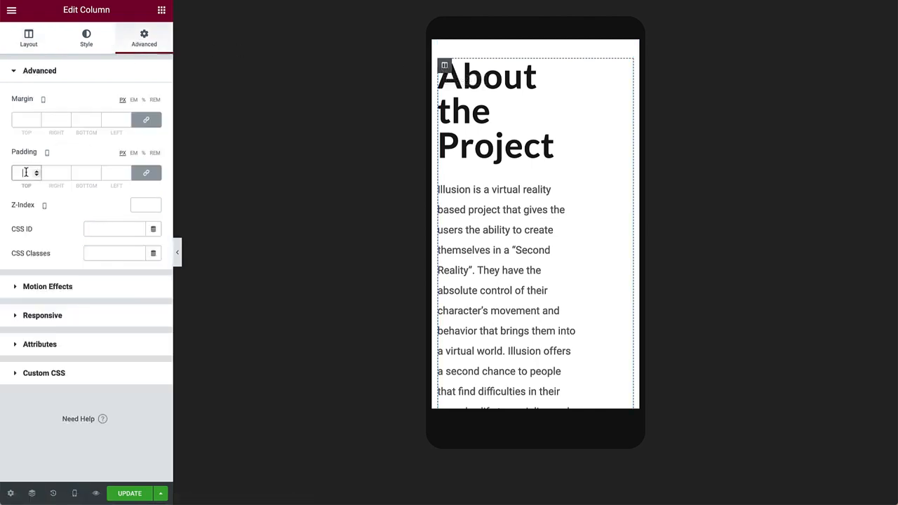
type("10")
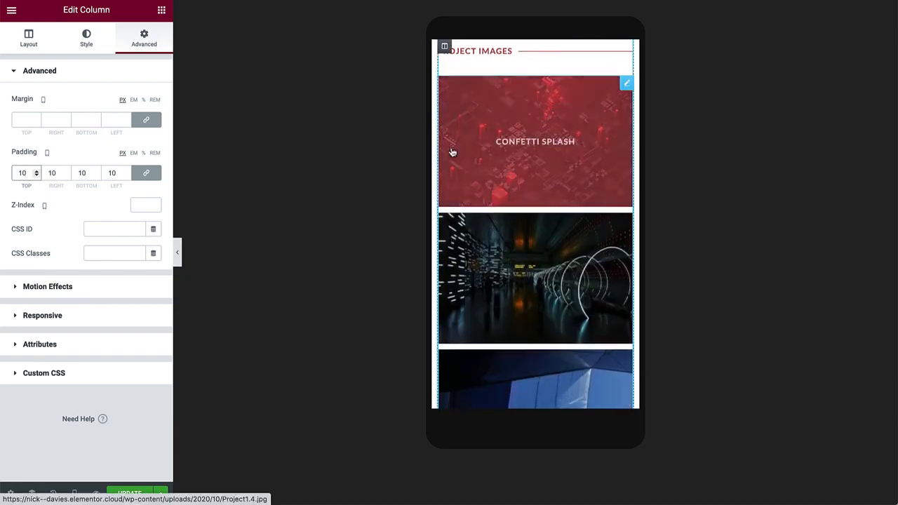
Step: Set the Project Images gallery to two columns on mobile
left_click(625, 83)
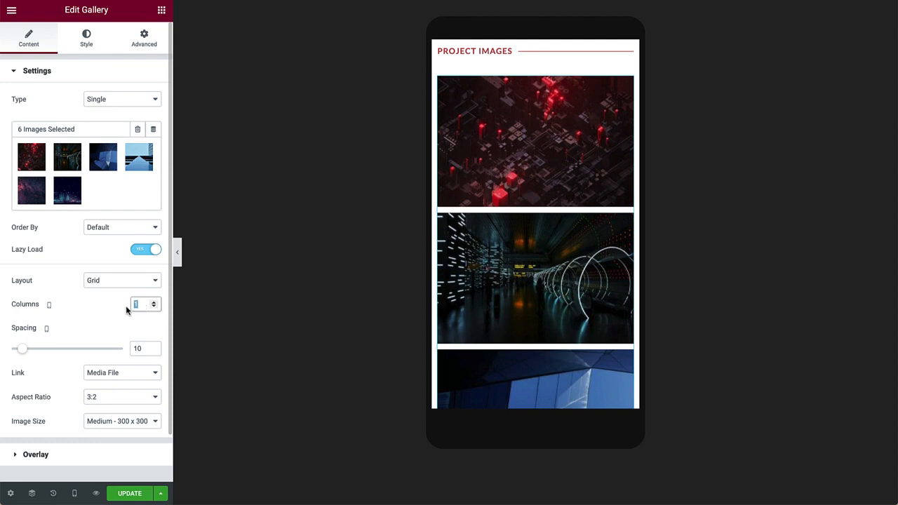
left_click(135, 304)
type("2")
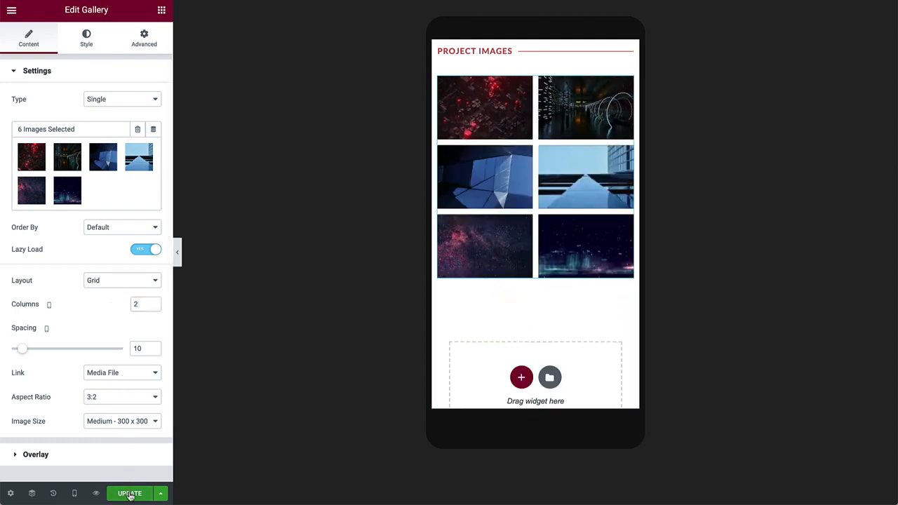
mouse_move(96, 493)
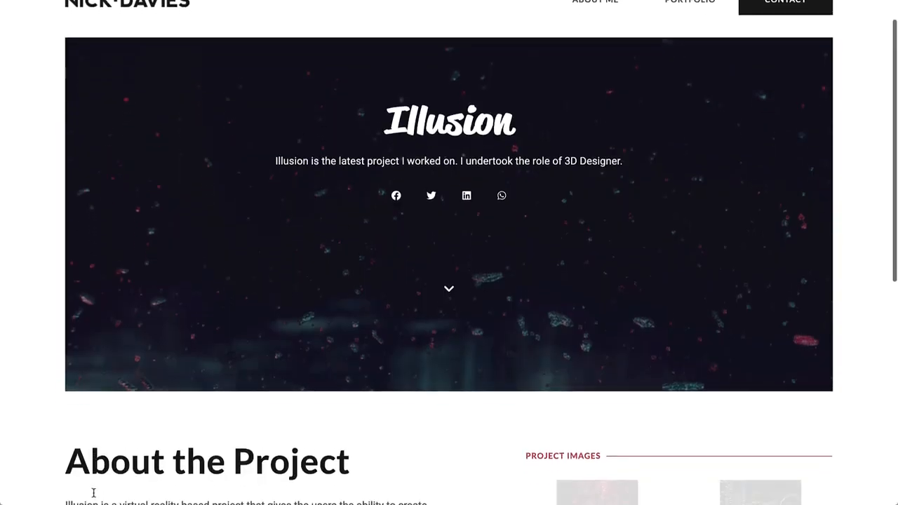
Step: Scroll down the live Illusion post to the About the Project section and image grid
scroll("down", 3)
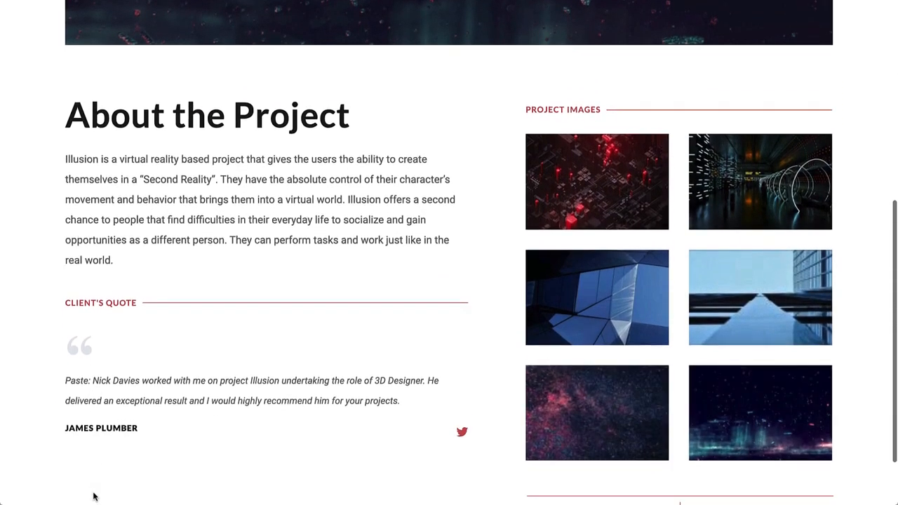
scroll("down", 3)
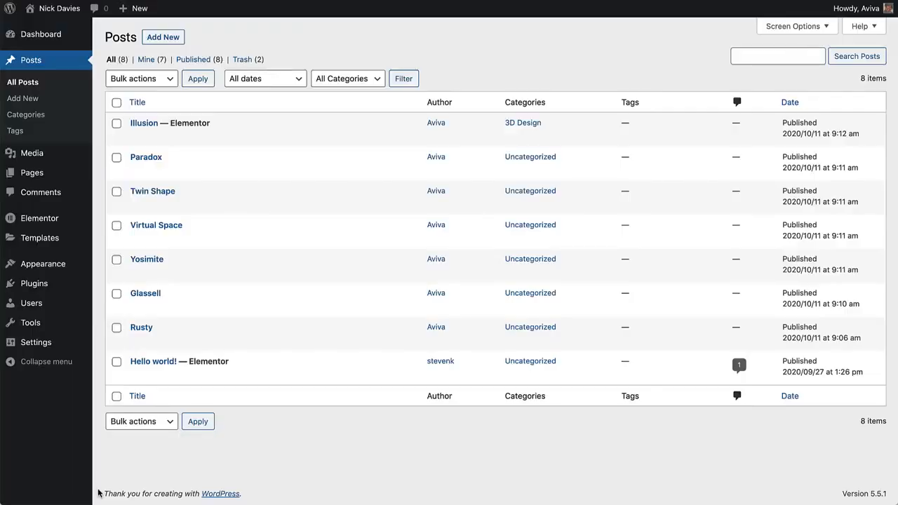
mouse_move(105, 446)
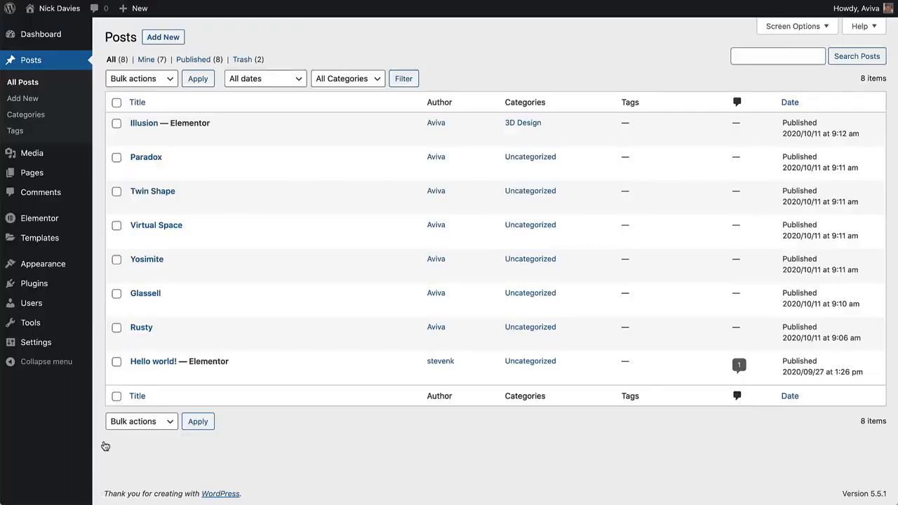
mouse_move(146, 157)
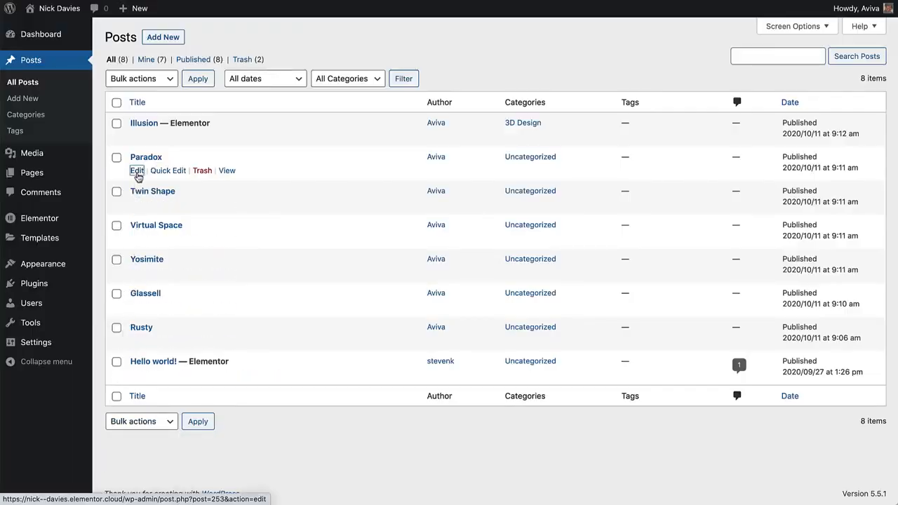
Step: Move Paradox out of Uncategorized into a new Graphic Design category
left_click(137, 170)
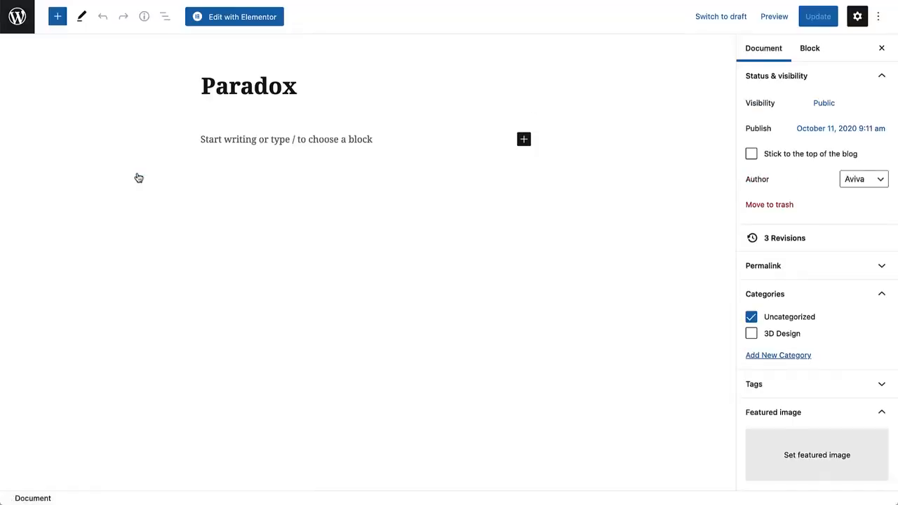
left_click(751, 316)
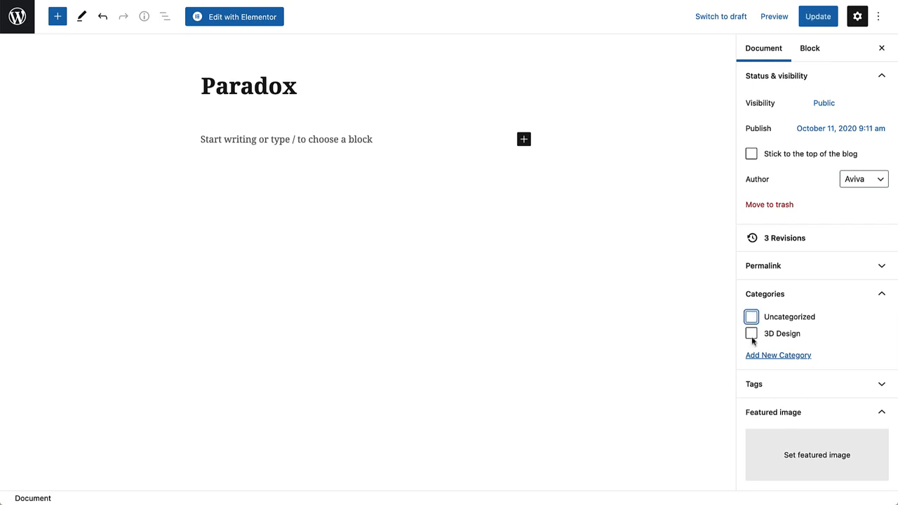
left_click(777, 355)
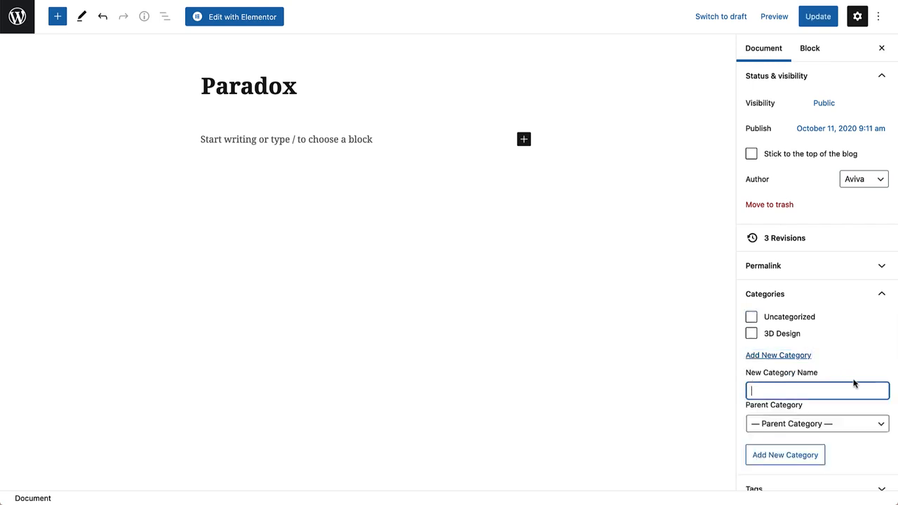
left_click(784, 454)
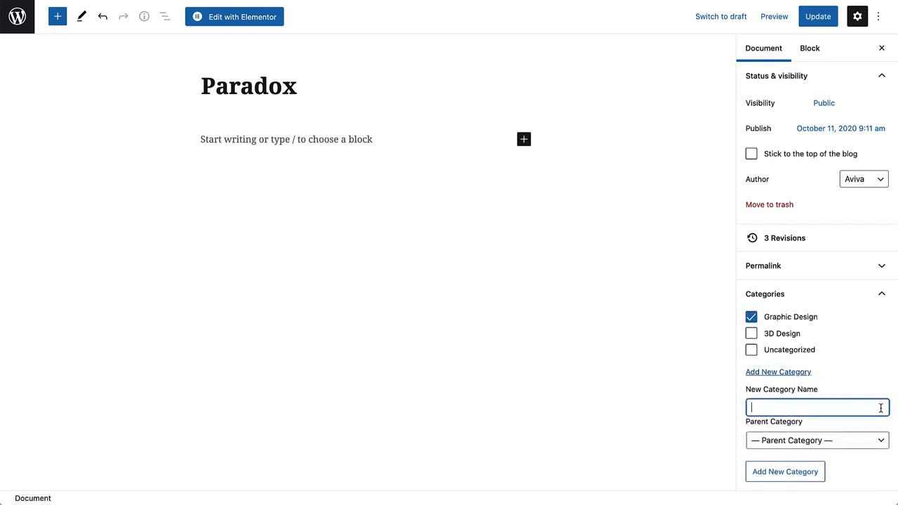
Step: Give Paradox the purple feathery featured image and a branding-project excerpt, then update
scroll("down", 3)
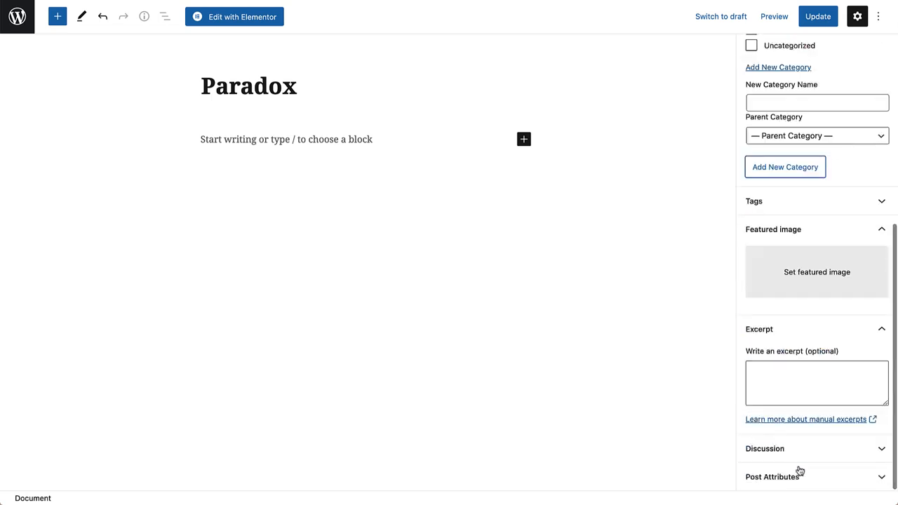
left_click(817, 272)
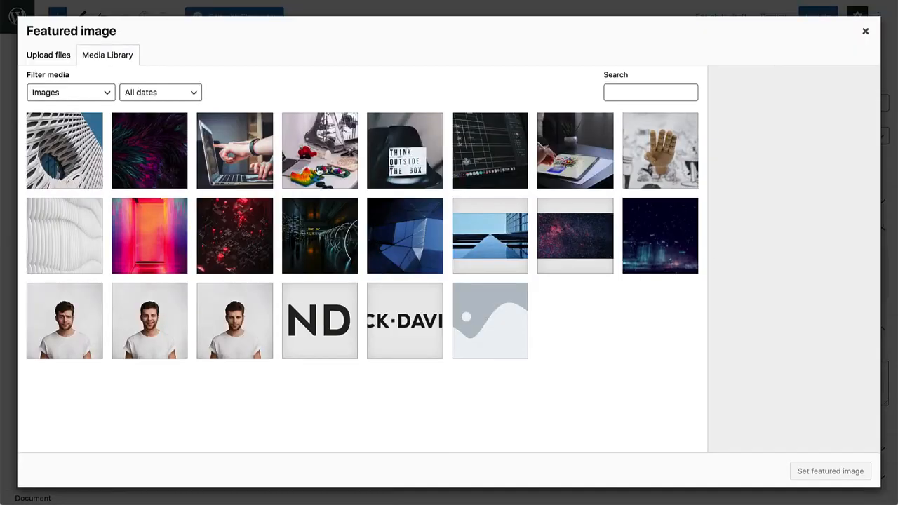
left_click(830, 470)
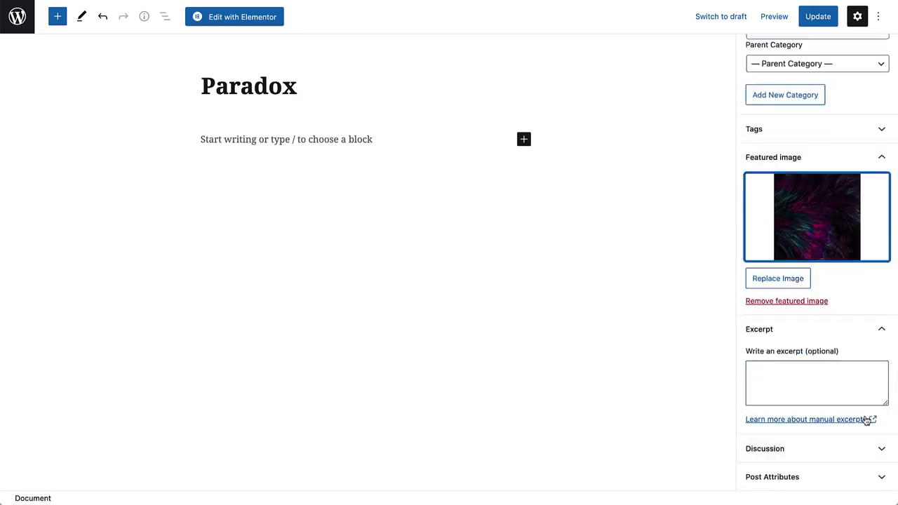
type("Paradox is a branding and identity project for a tech startup. I undertook the role of Graphic Designer.")
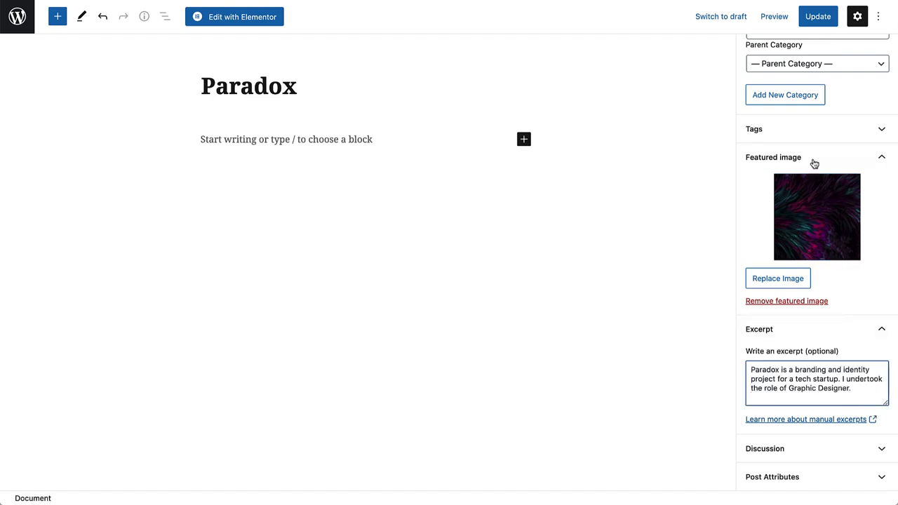
left_click(817, 16)
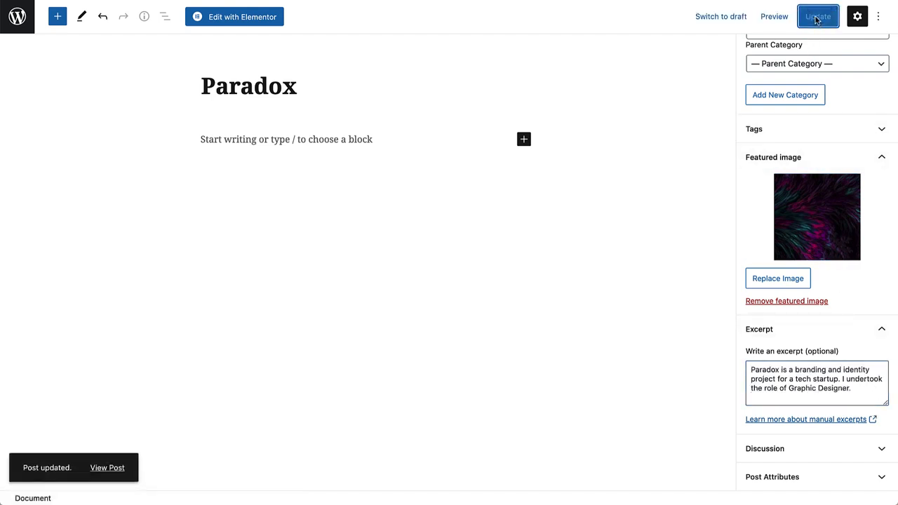
mouse_move(143, 17)
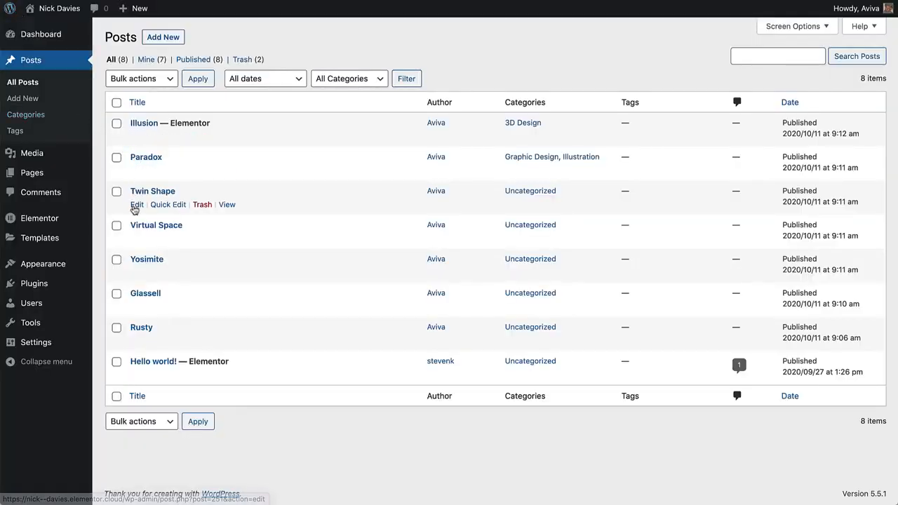
Step: Take Twin Shape out of Uncategorized and pick its featured image
left_click(136, 205)
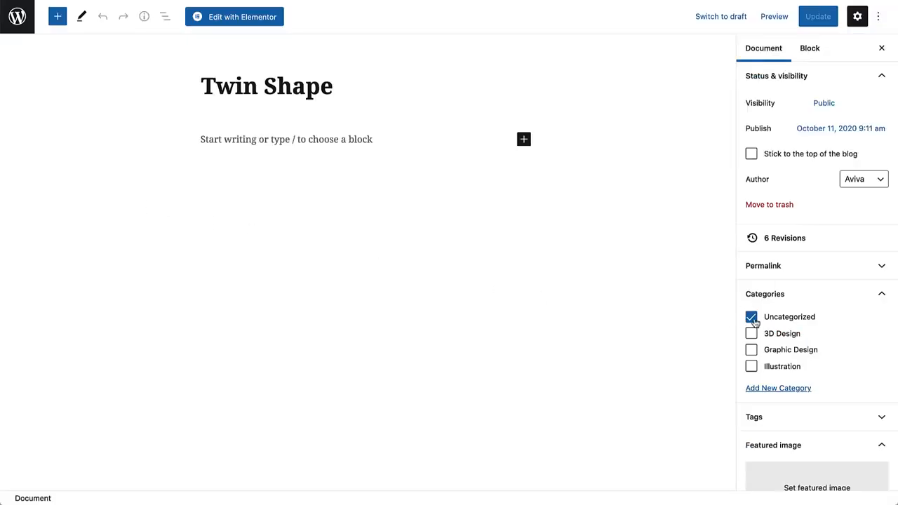
left_click(816, 487)
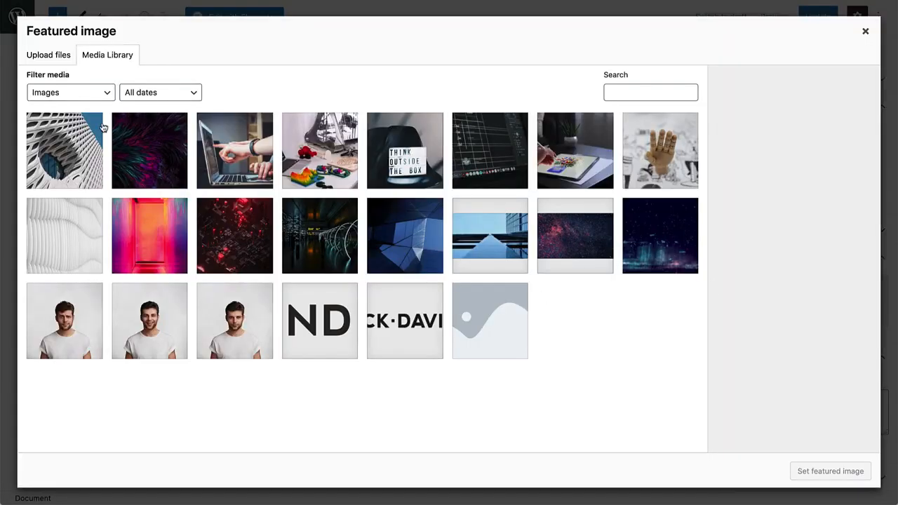
left_click(829, 471)
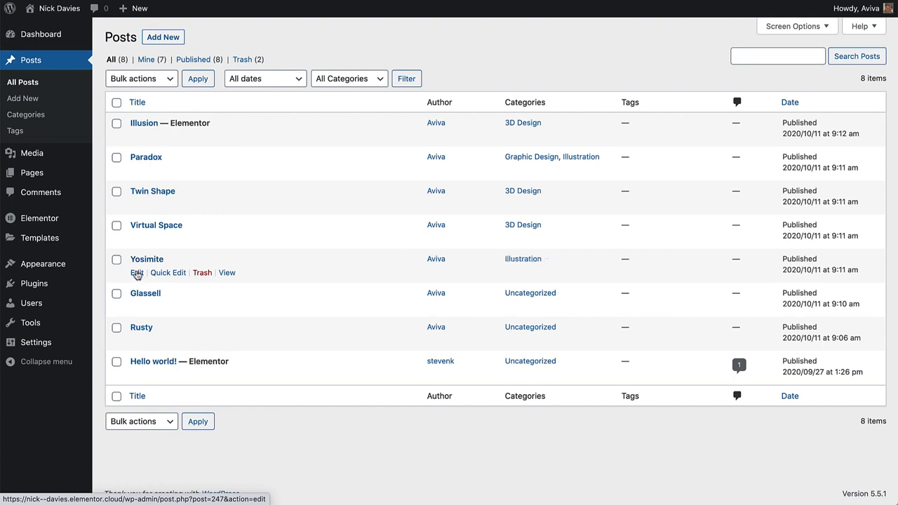
mouse_move(136, 306)
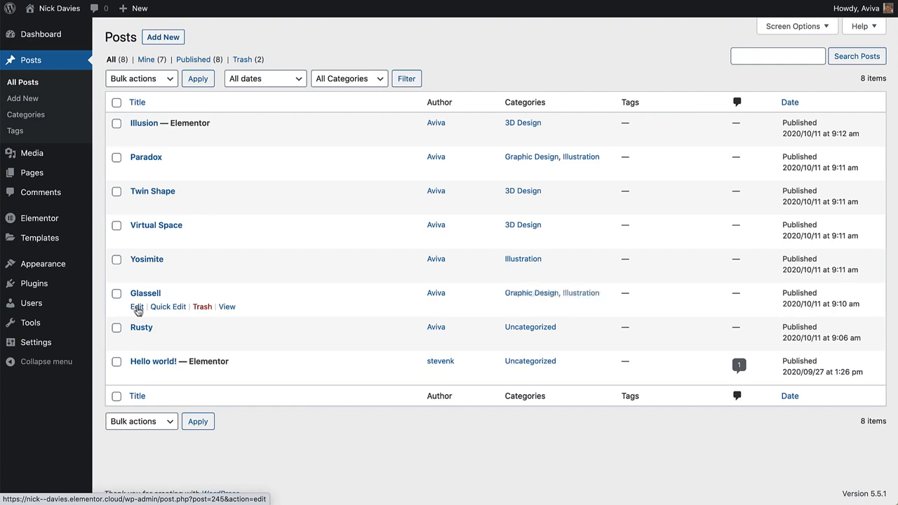
mouse_move(136, 341)
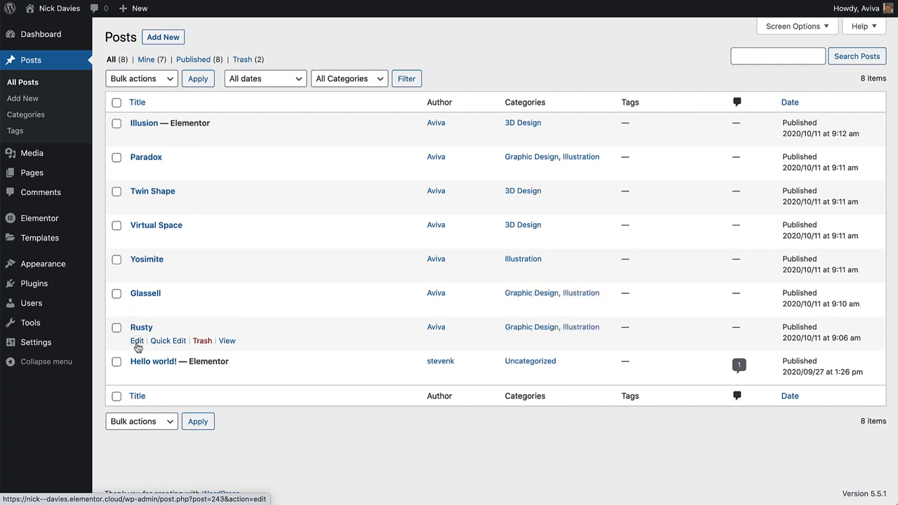
mouse_move(153, 360)
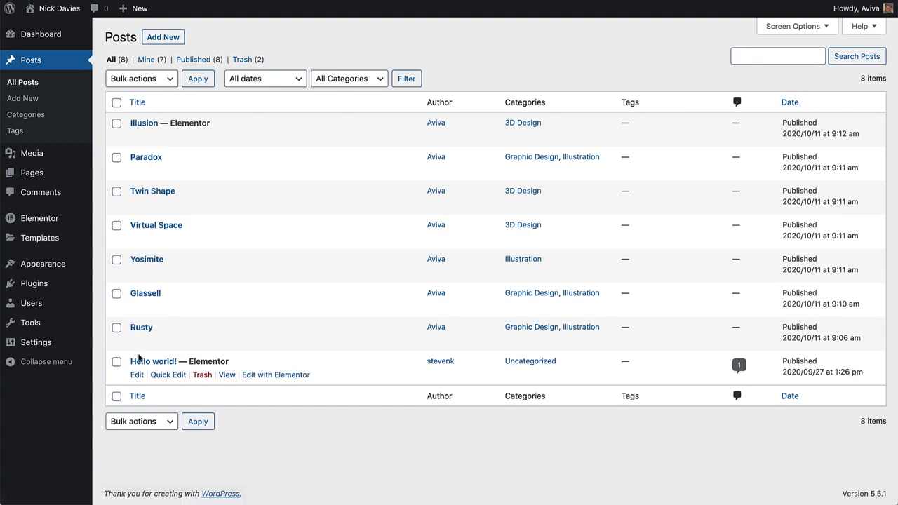
mouse_move(203, 373)
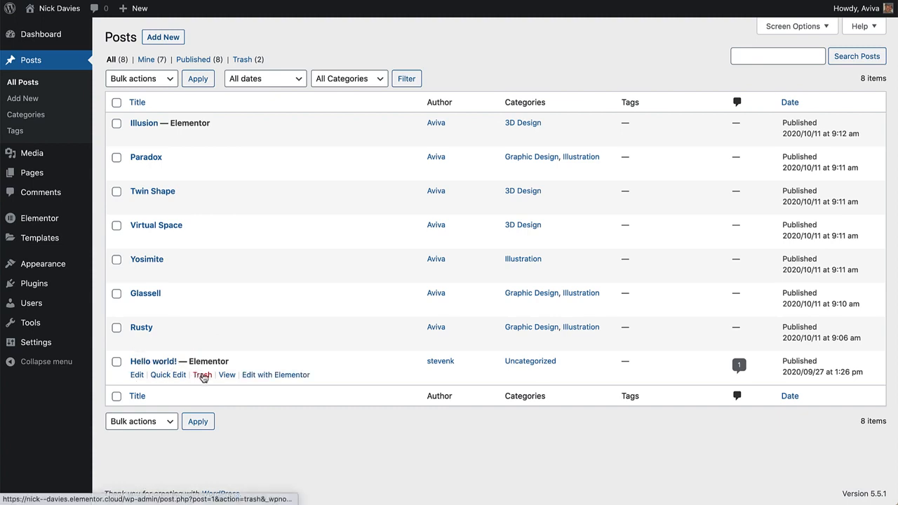
Step: Trash Hello world!, check Paradox's categories, and reopen Illusion in Elementor
left_click(202, 375)
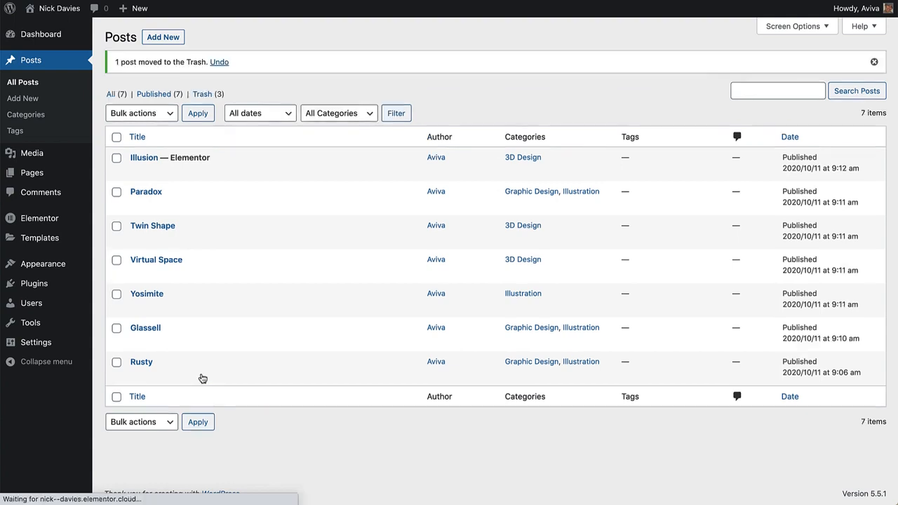
mouse_move(156, 259)
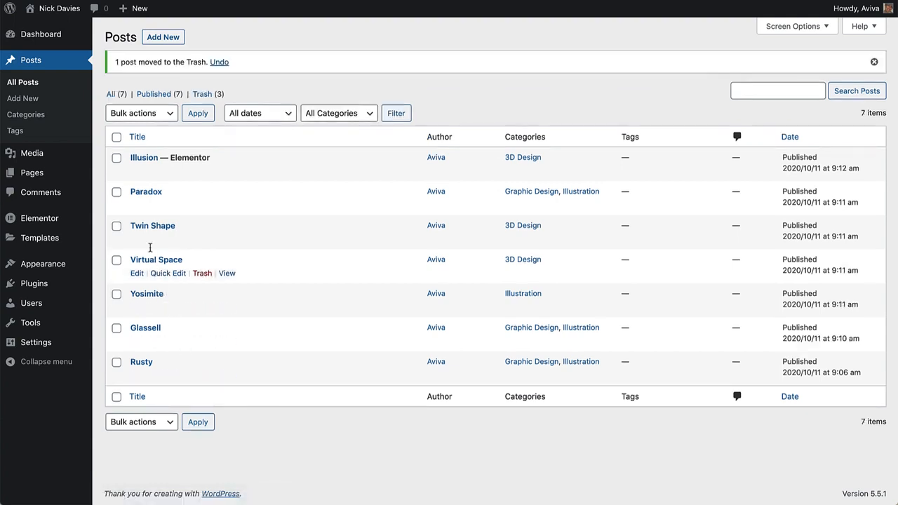
mouse_move(138, 205)
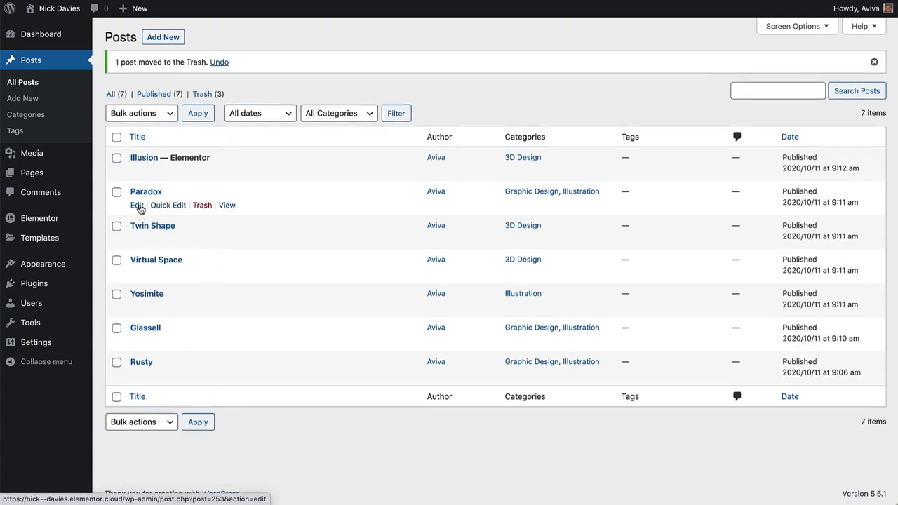
left_click(138, 205)
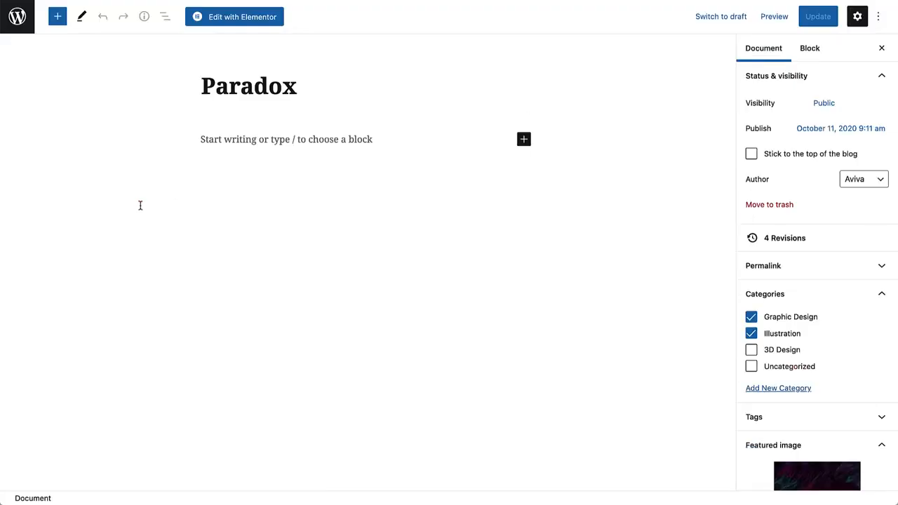
mouse_move(234, 16)
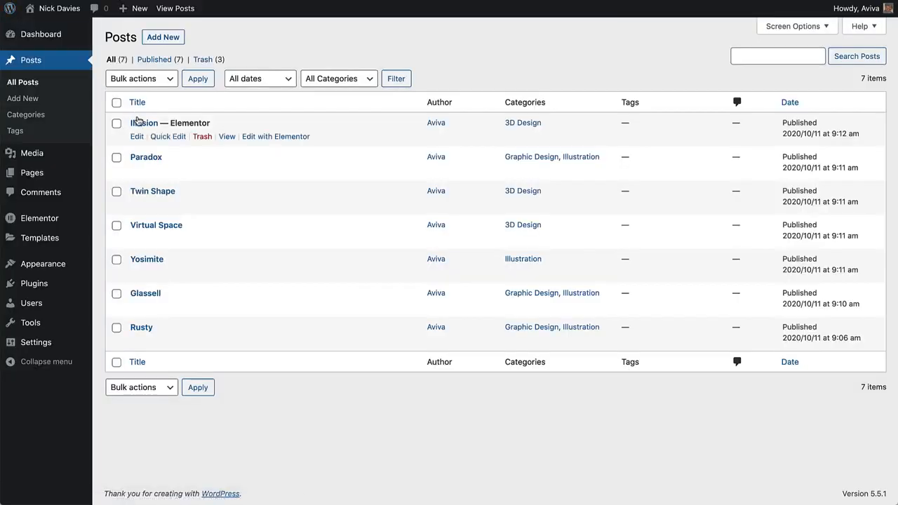
left_click(275, 136)
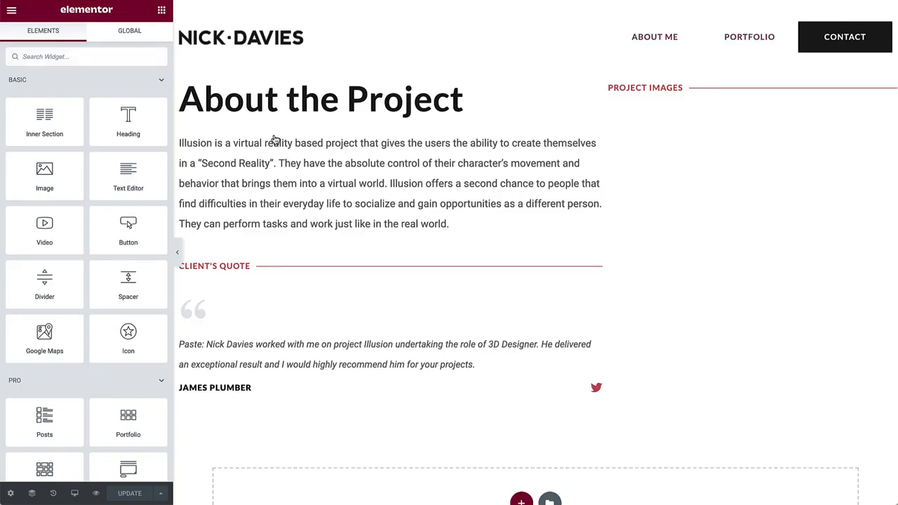
left_click(160, 493)
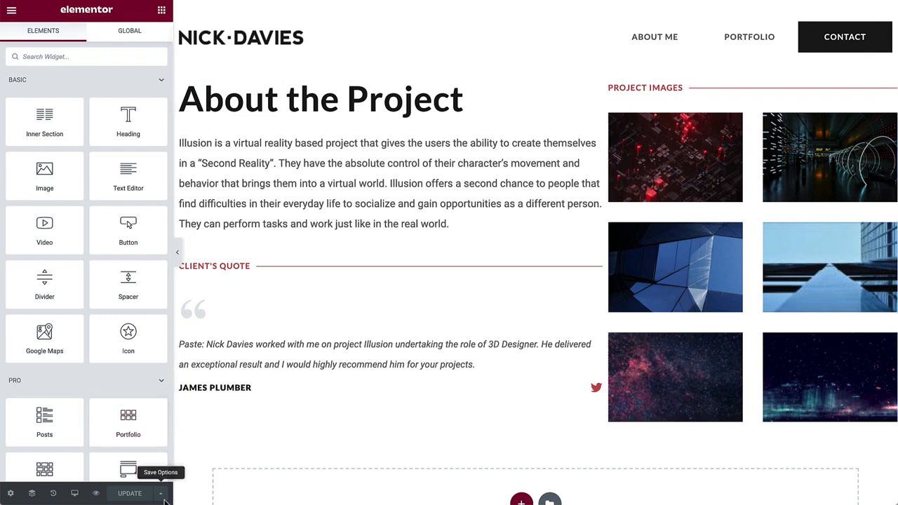